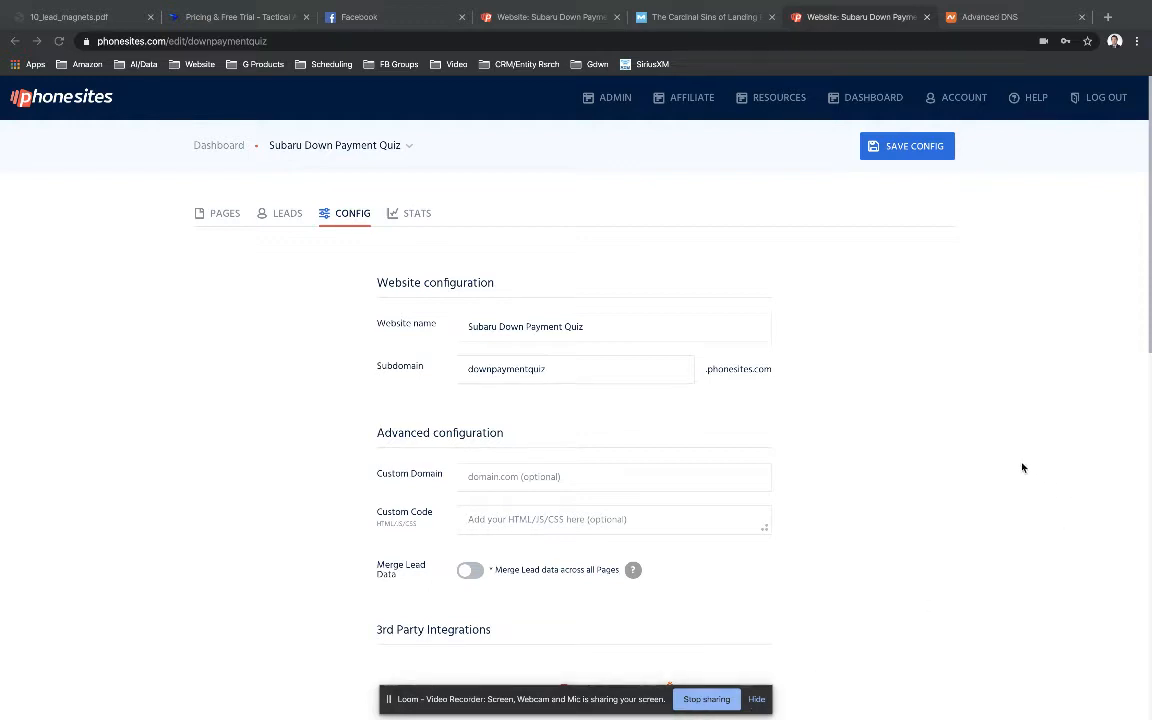
Enter chris-mccoy.com as the quiz site's custom domain and copy the IP 159.89.244.198.
click(613, 476)
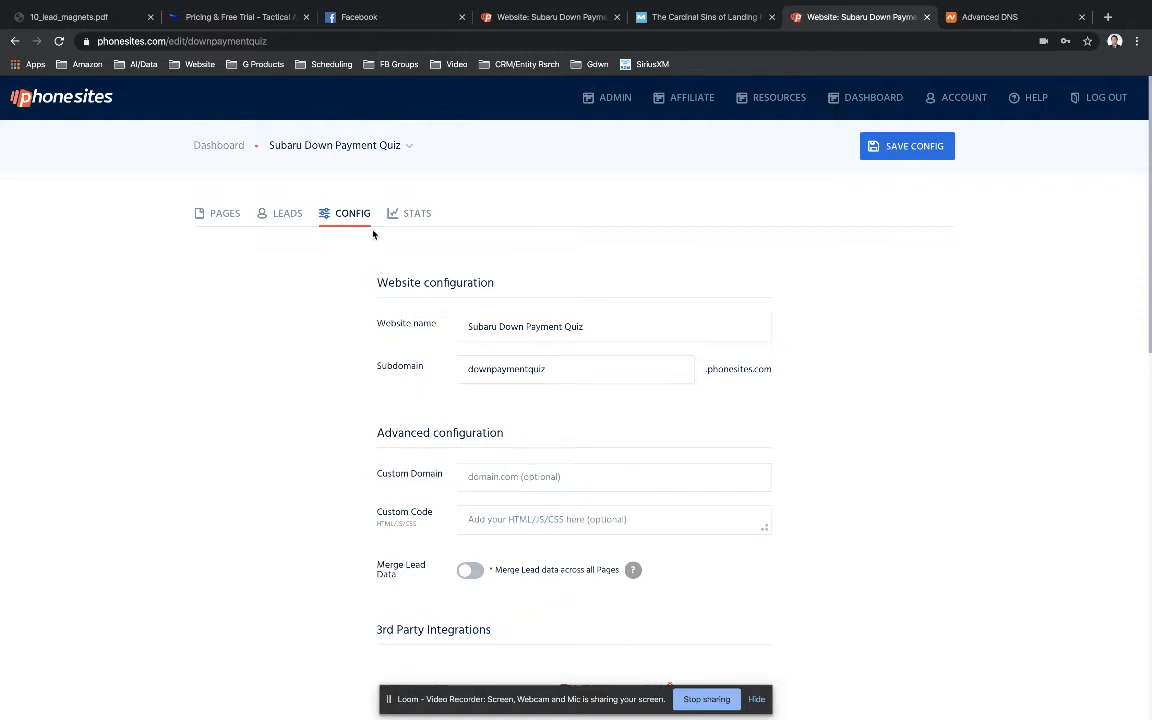
click(614, 476)
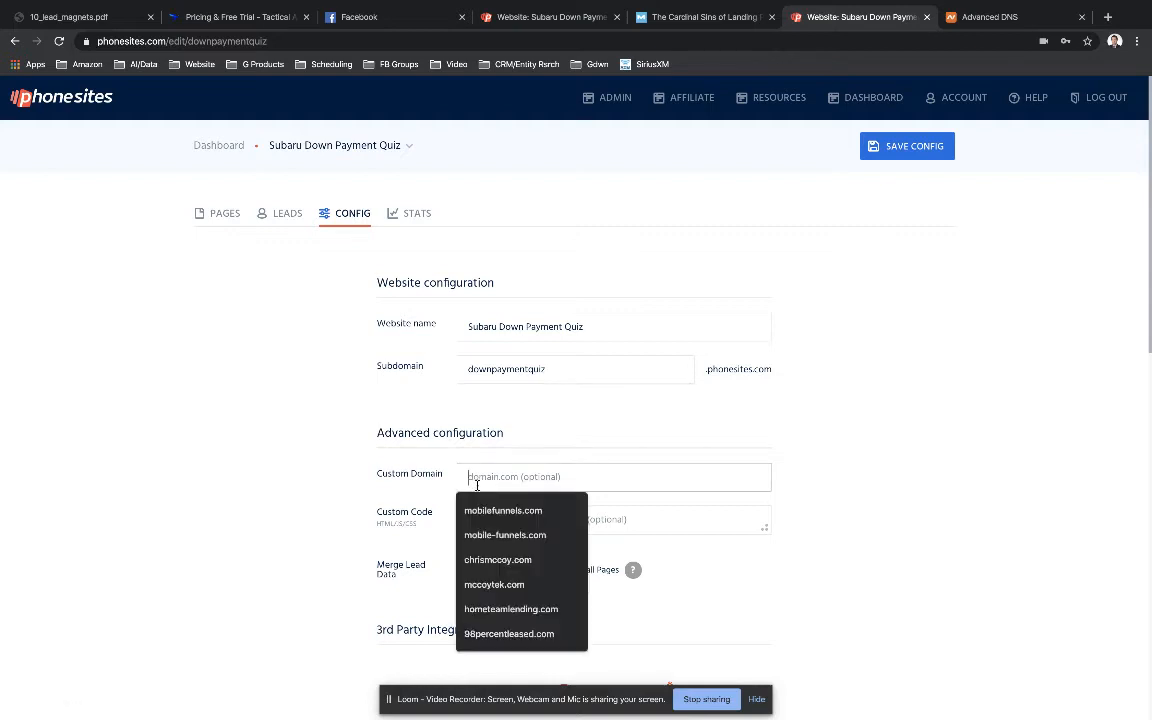
text(chris-mccoy.com)
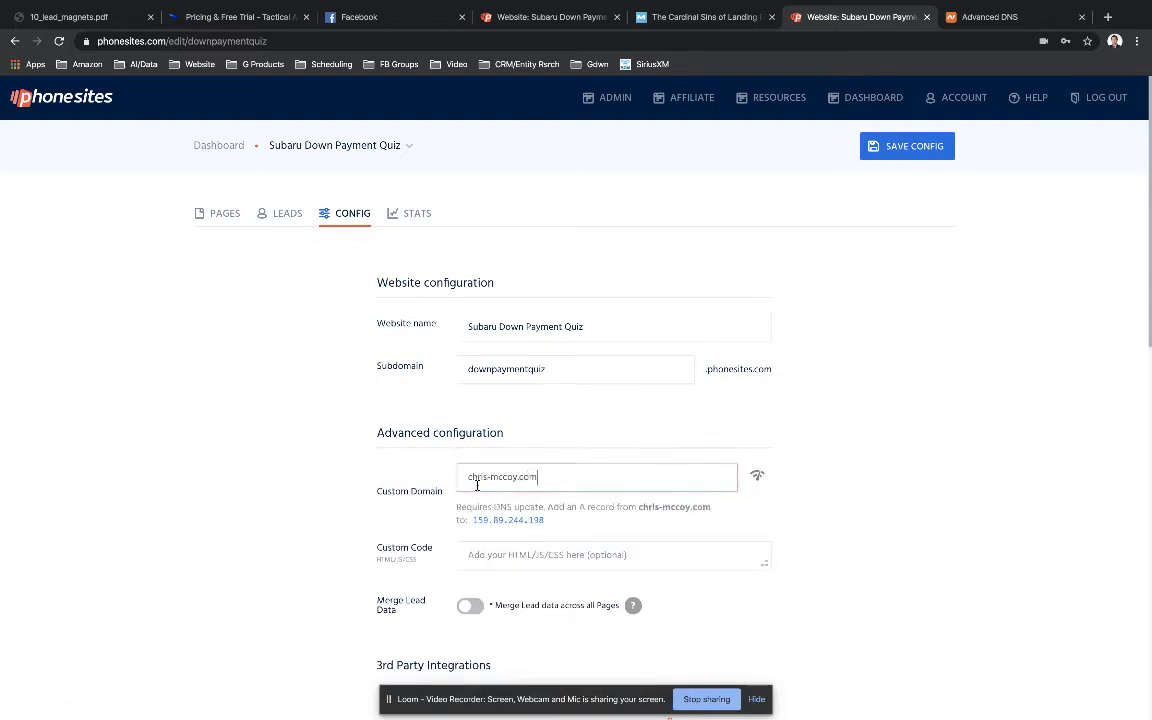
mouse_move(965, 320)
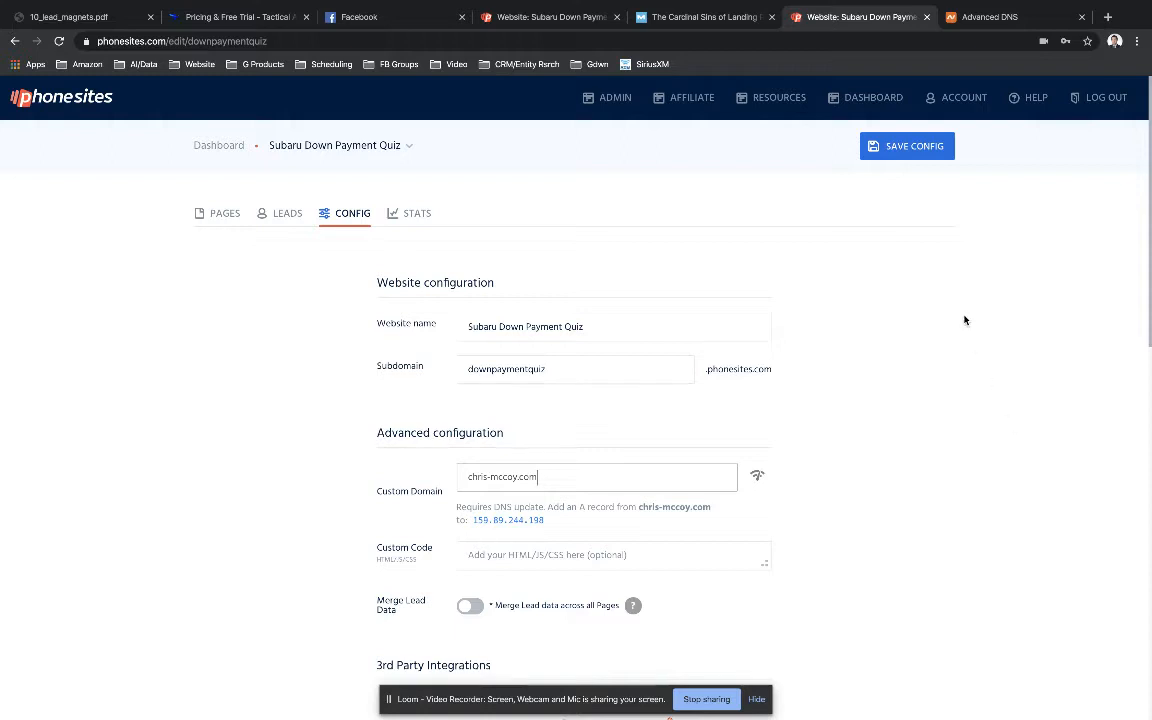
mouse_move(378, 136)
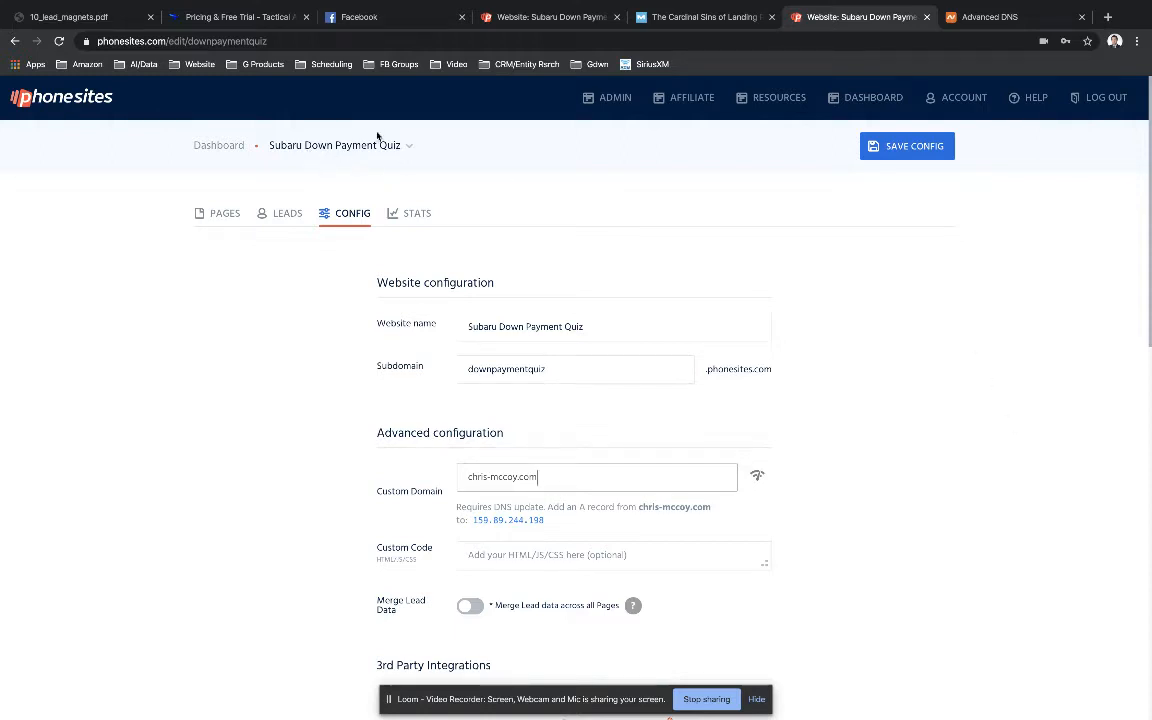
mouse_move(894, 179)
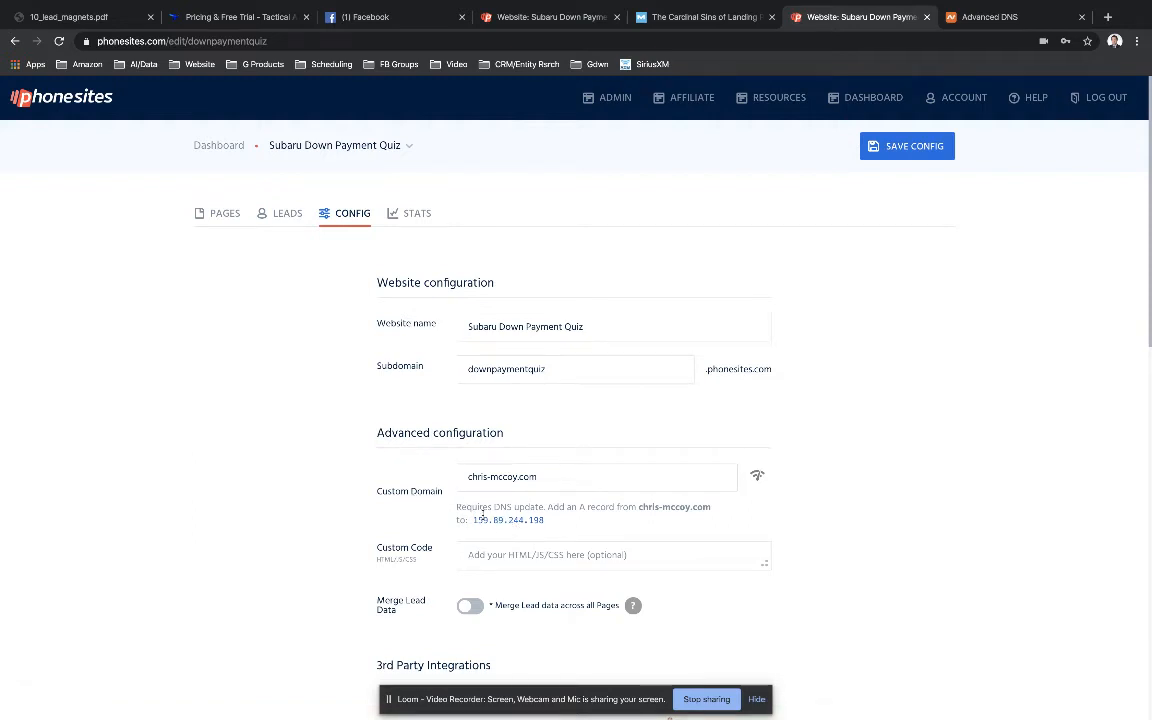
click(510, 519)
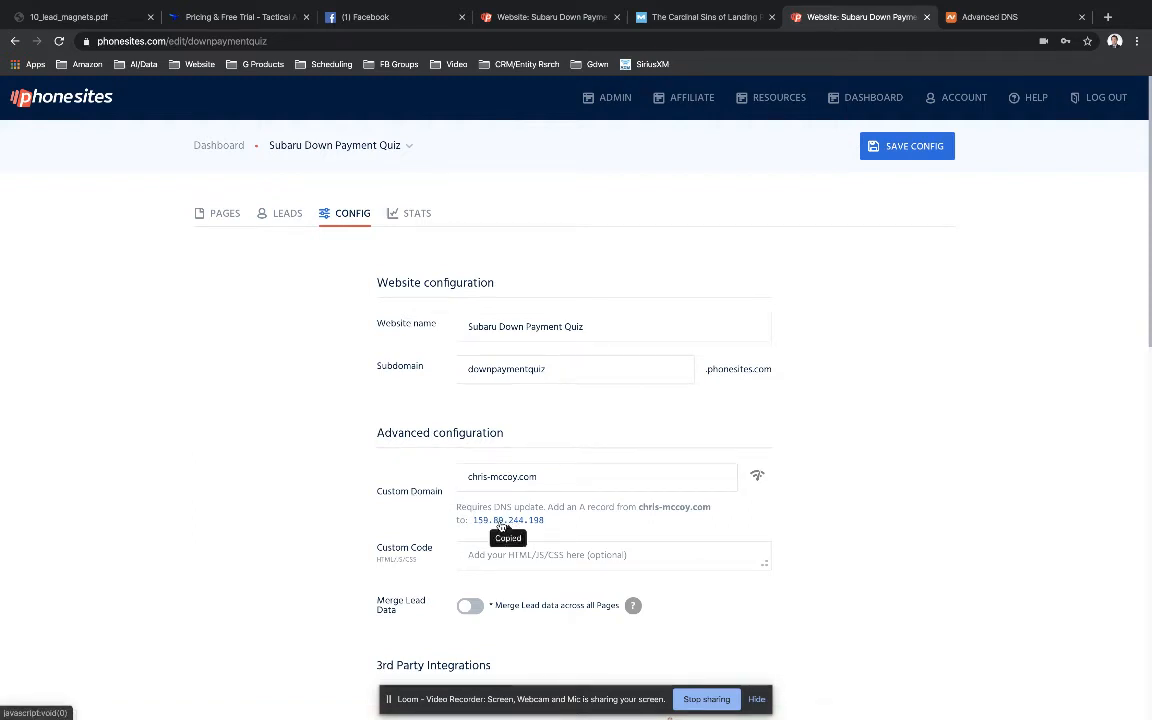
click(507, 520)
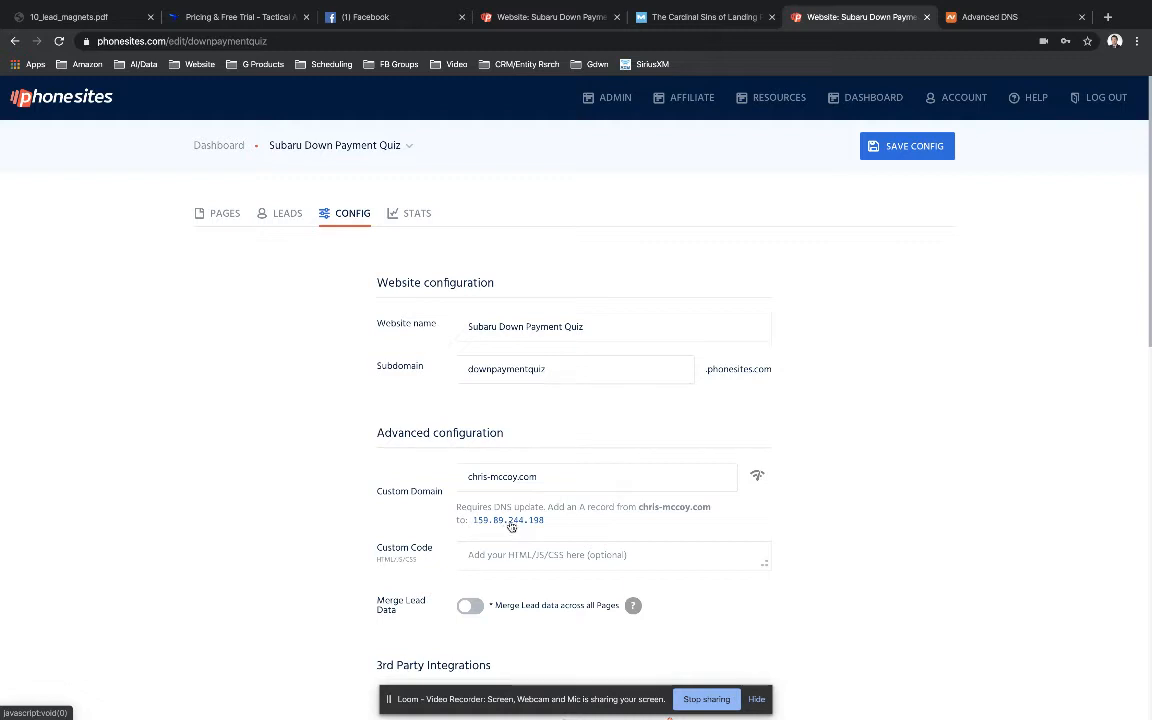
mouse_move(495, 522)
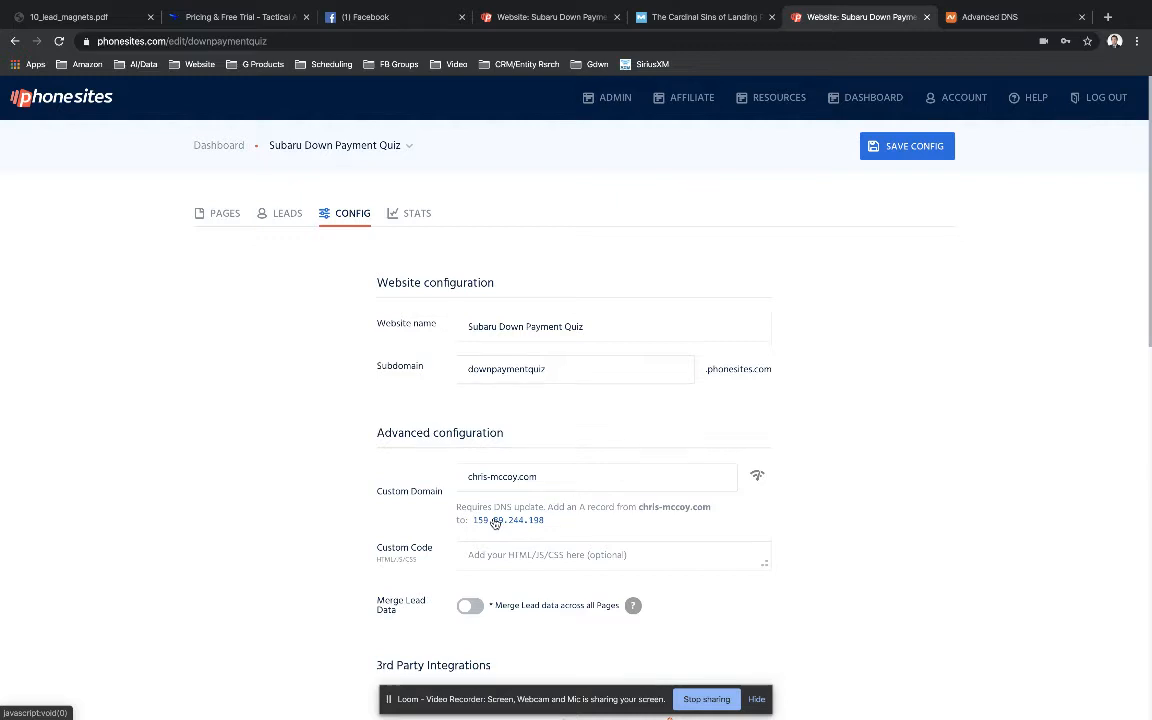
Show chris-mccoy.com's Advanced DNS host records, including the www CNAME and @ URL redirect.
click(1014, 17)
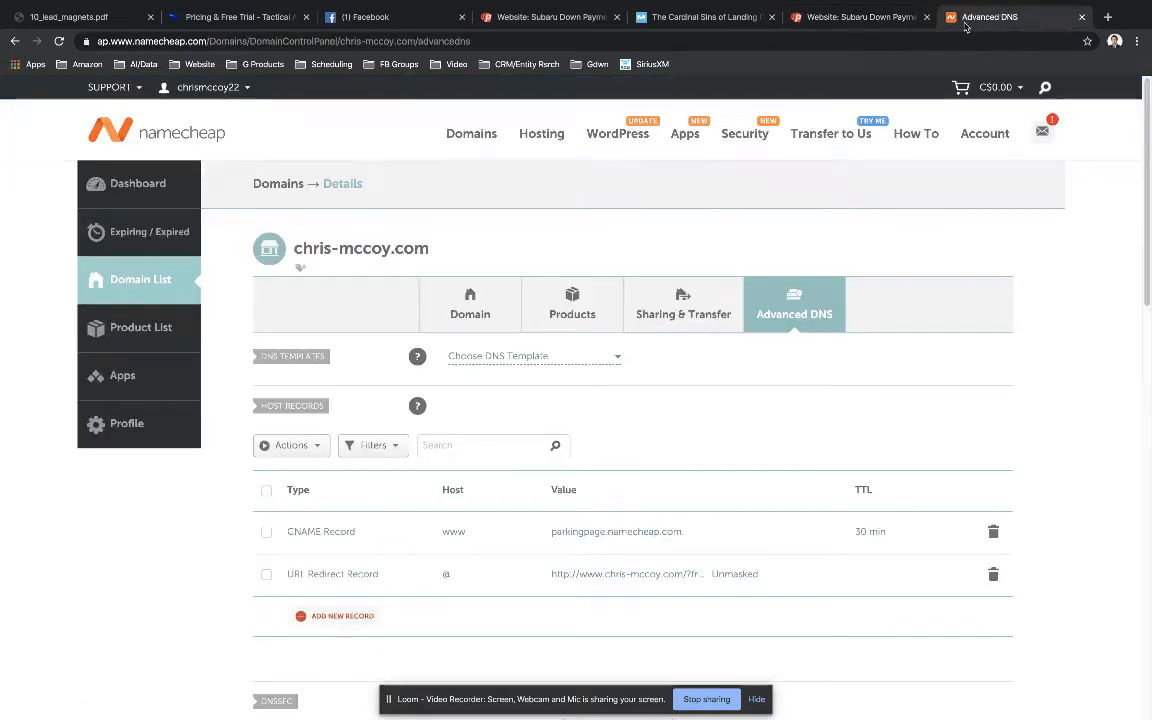
mouse_move(773, 357)
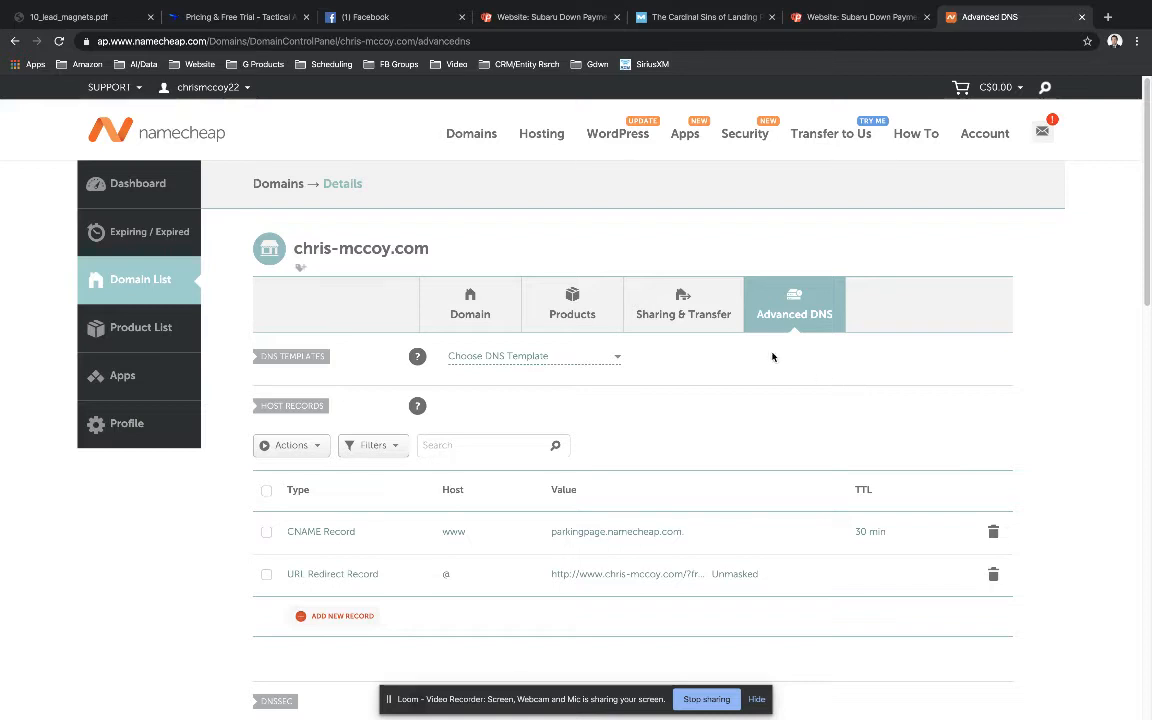
mouse_move(845, 338)
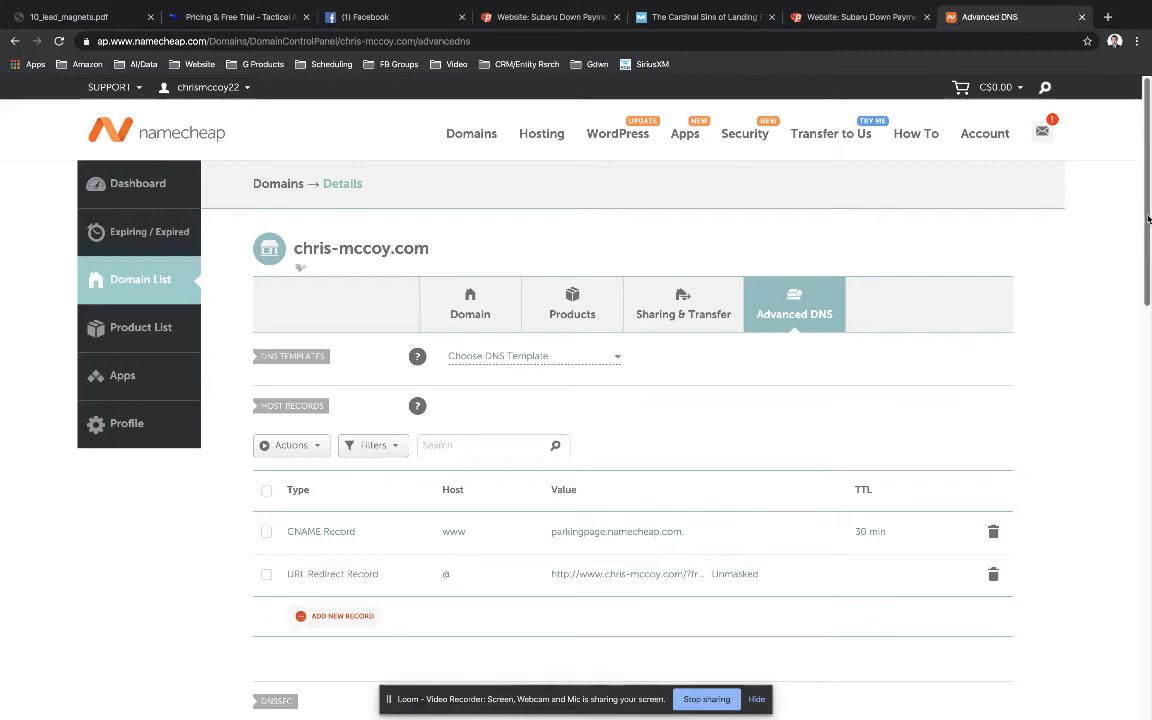
scroll(down, 3)
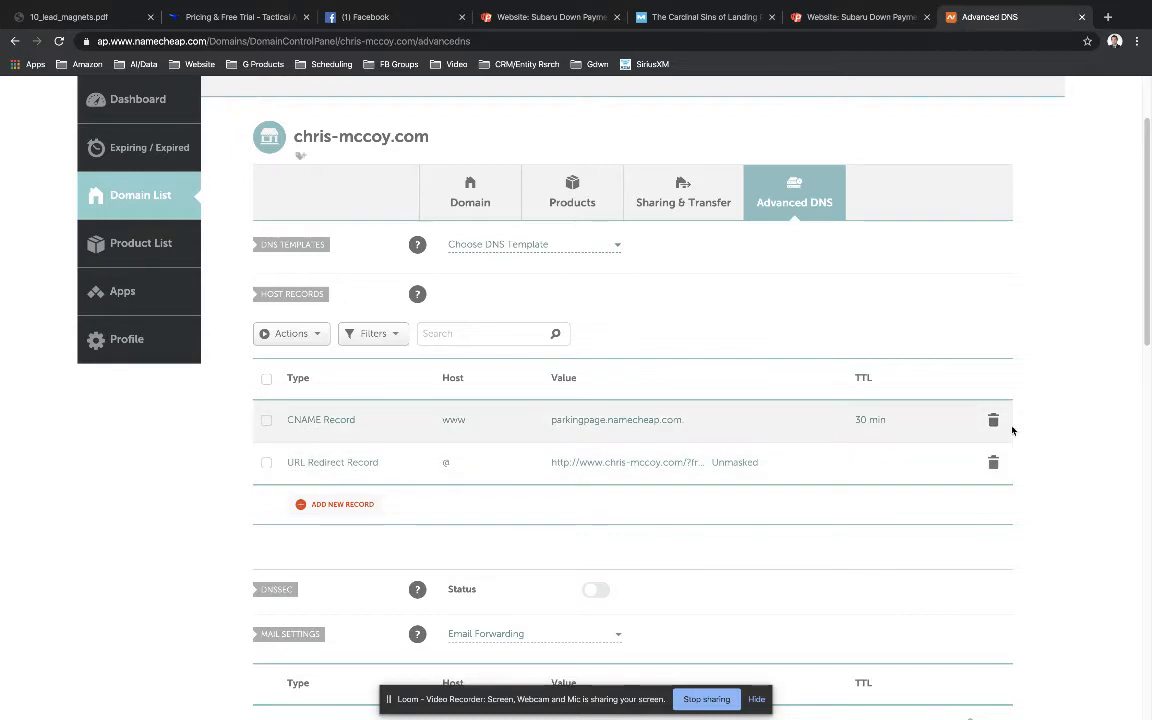
click(993, 419)
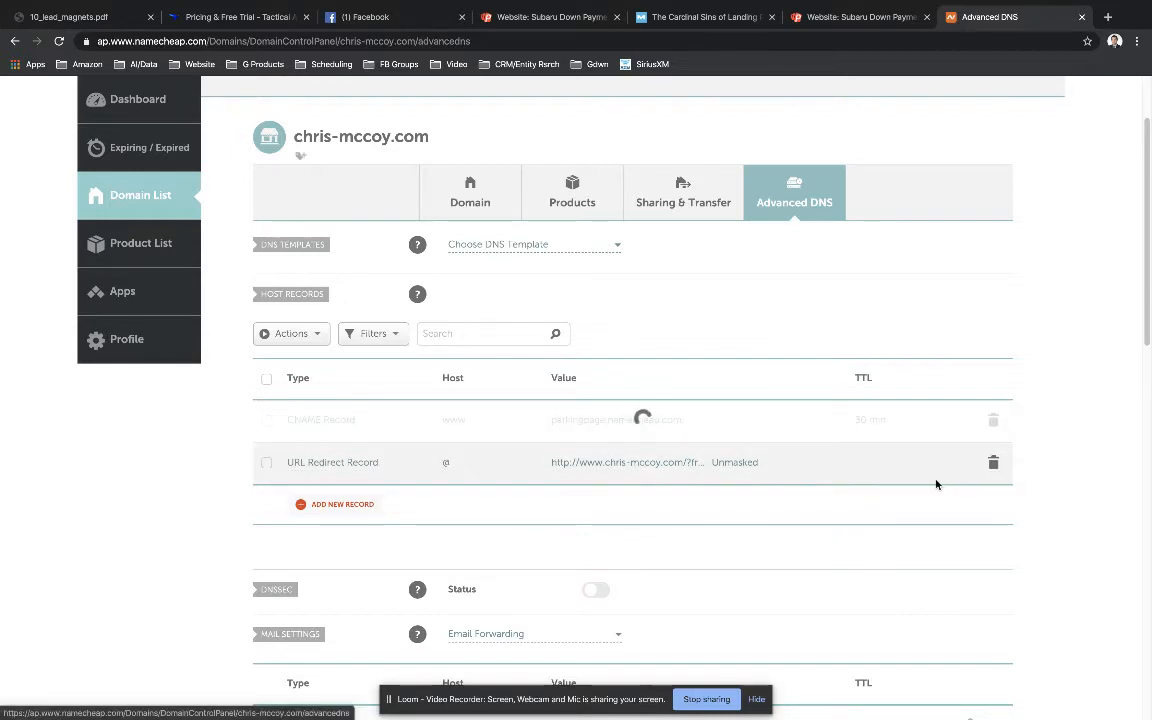
click(993, 419)
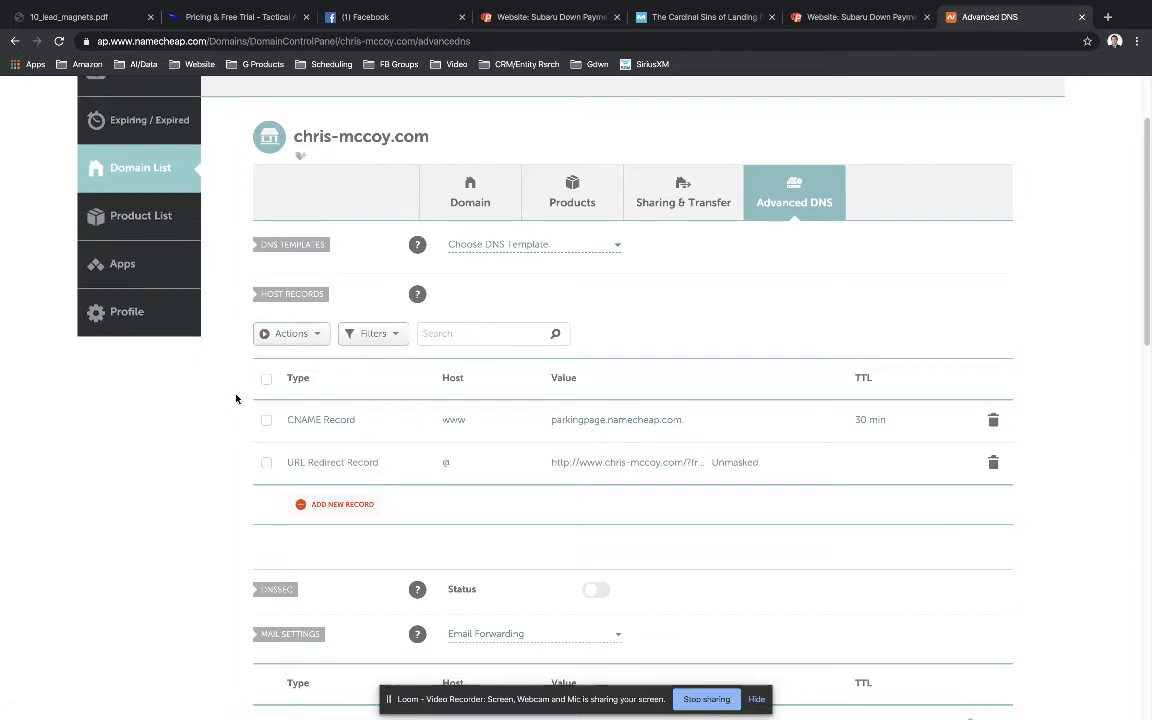
mouse_move(313, 504)
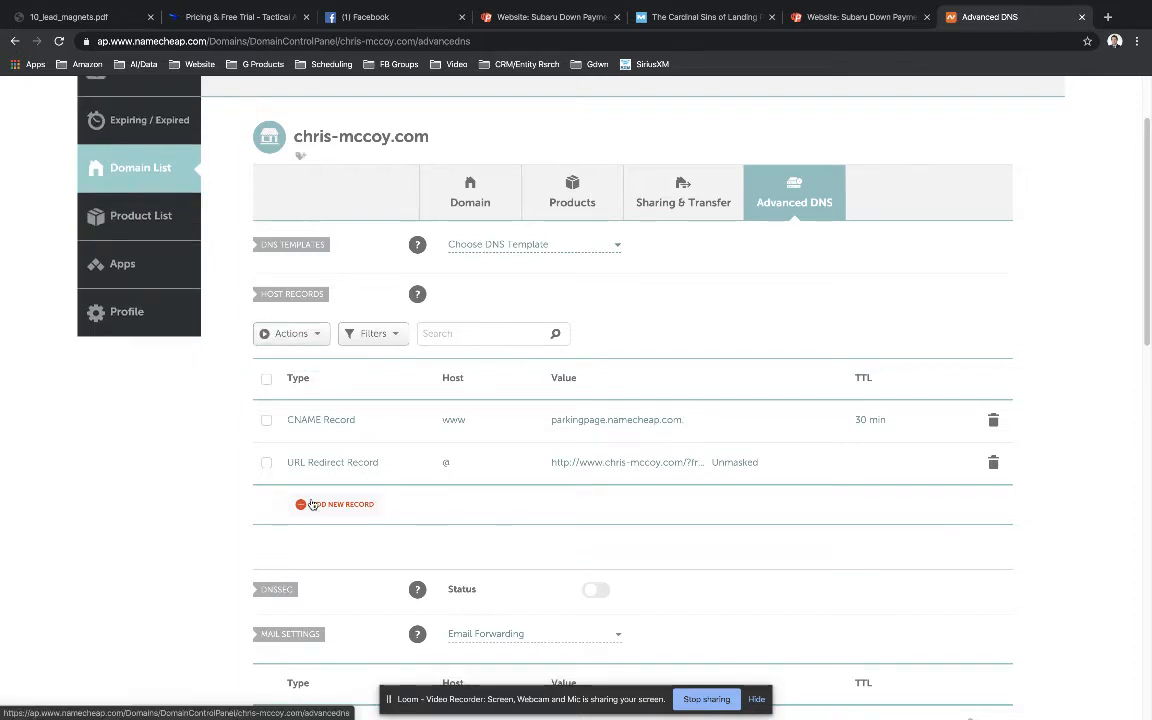
Create and save an A record with host @ and value 159.89.244.198, checking the IP first.
click(341, 504)
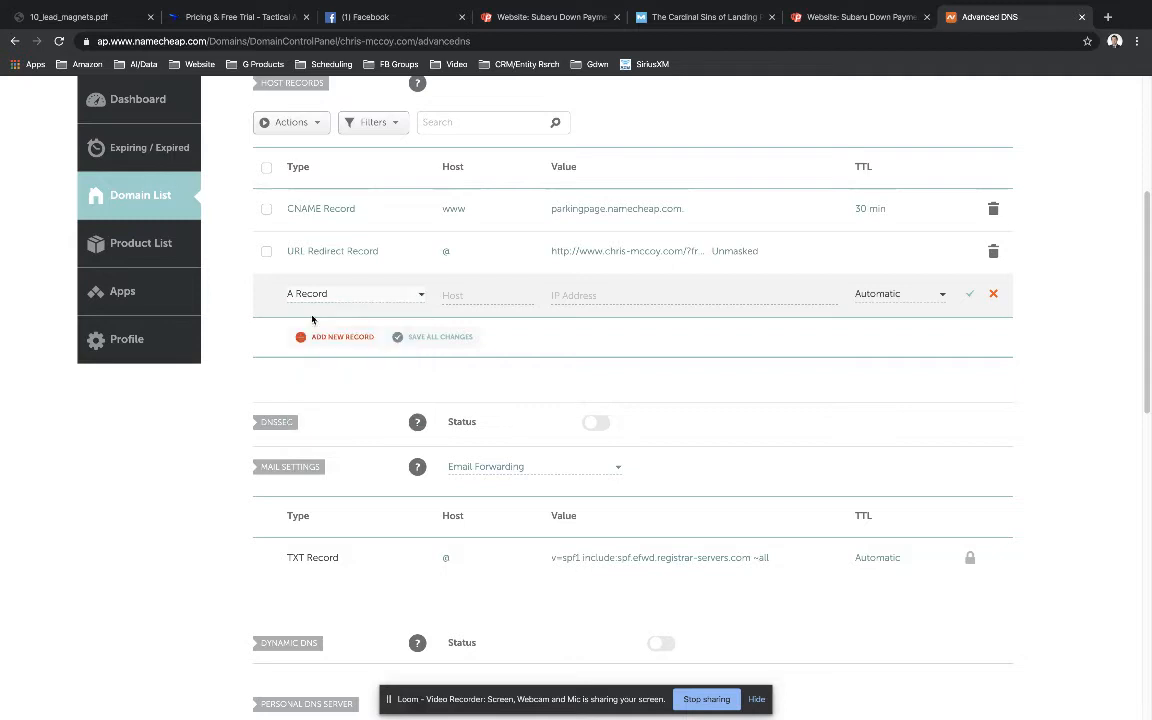
click(488, 294)
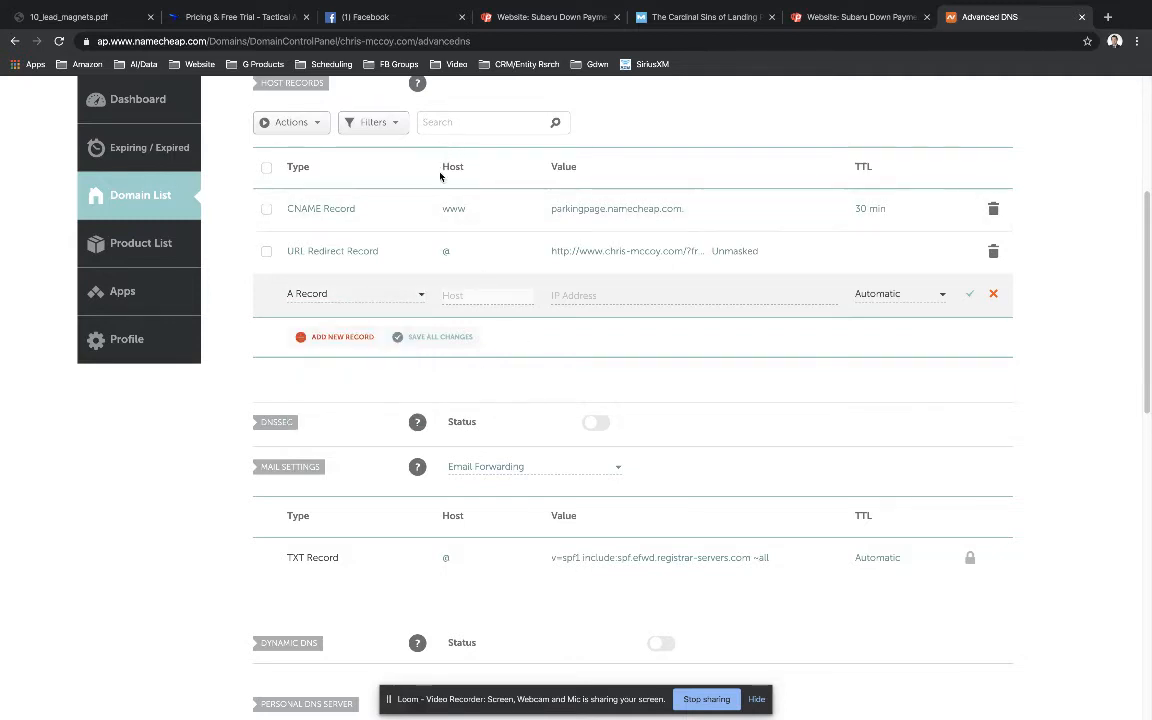
click(487, 294)
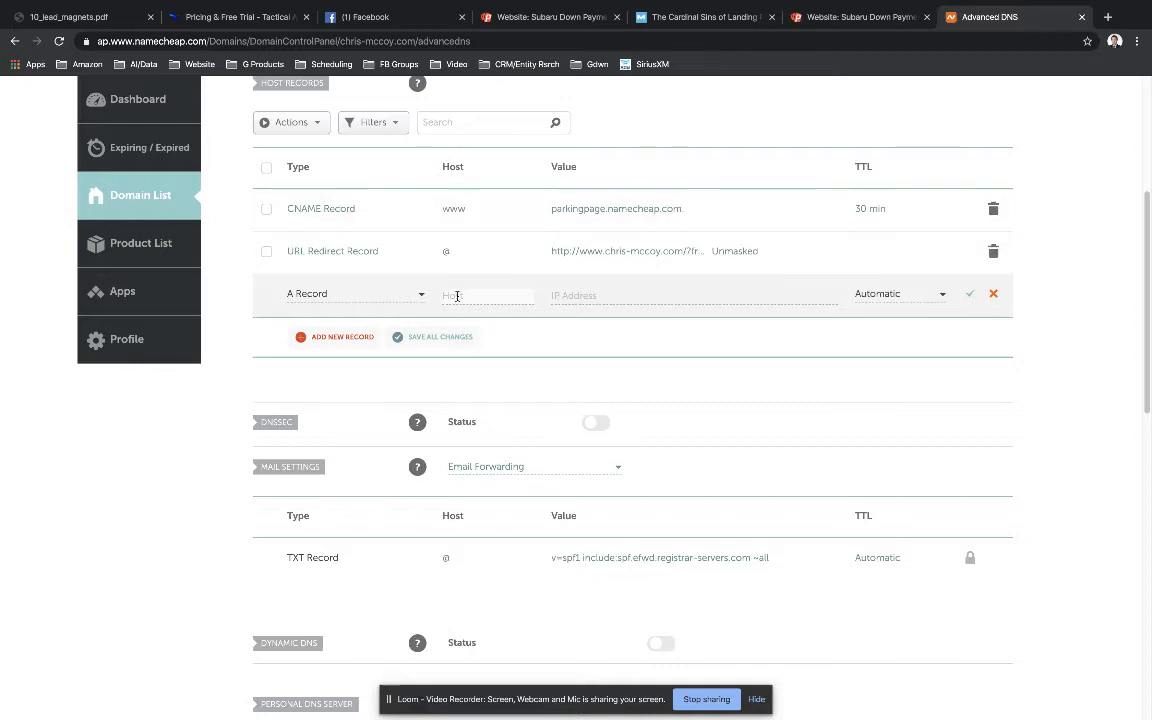
text(@)
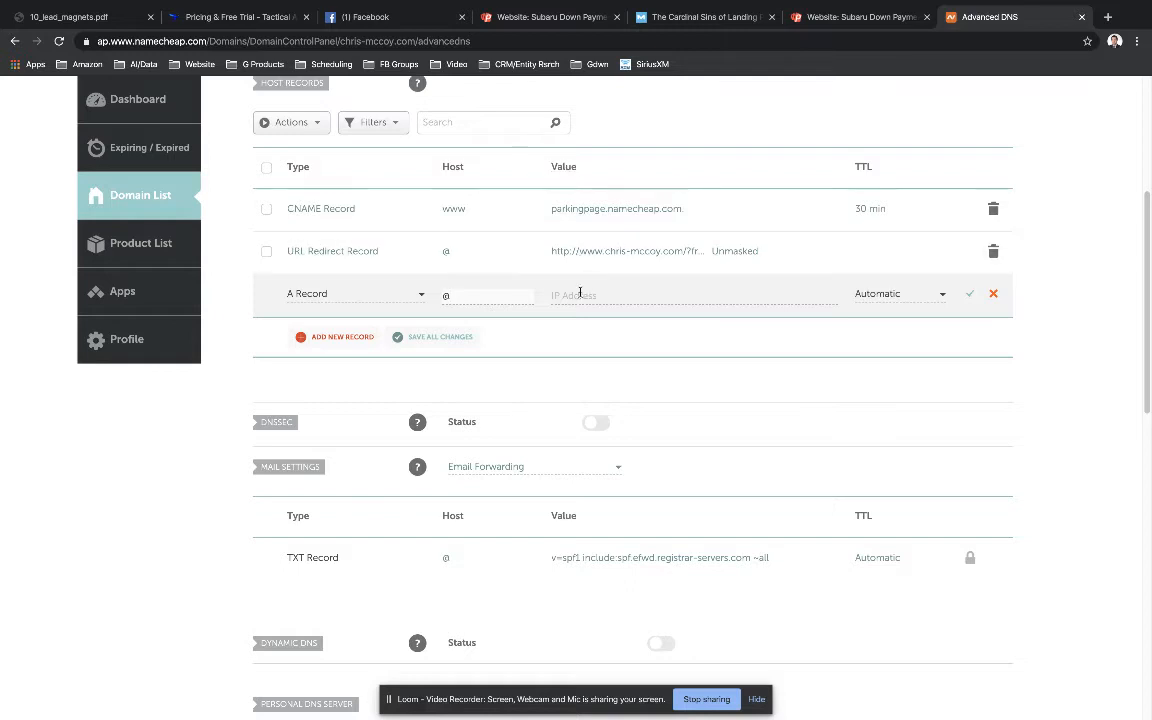
text(159.83.244.198)
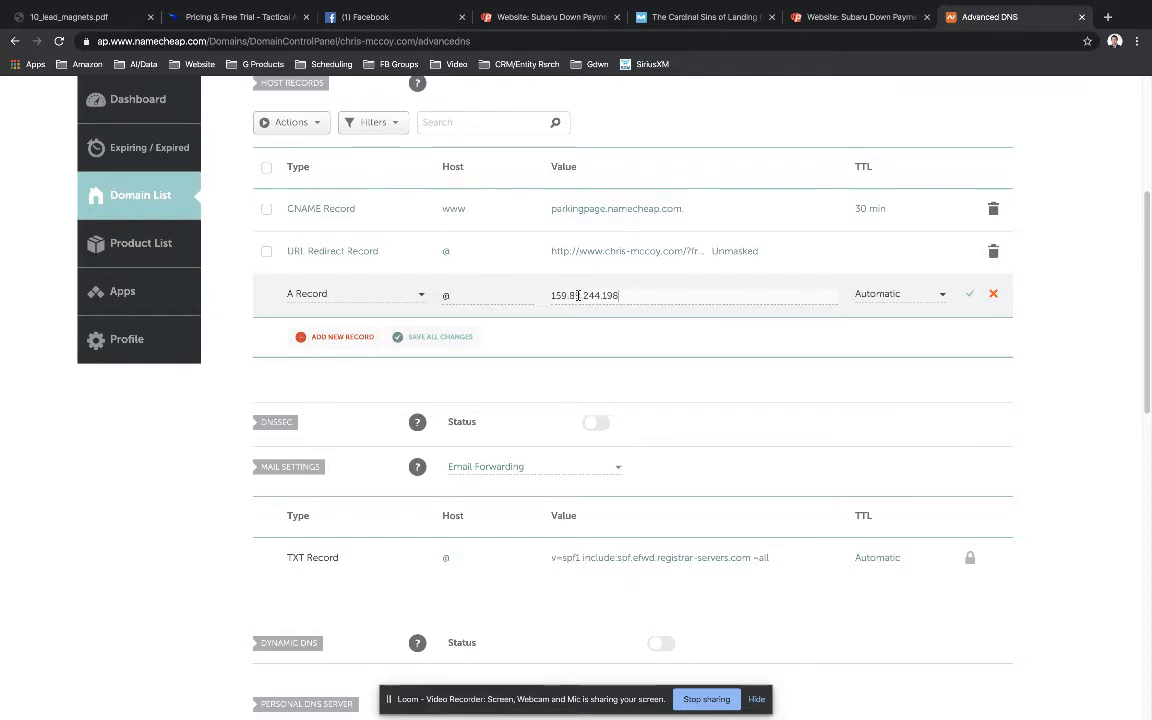
click(858, 16)
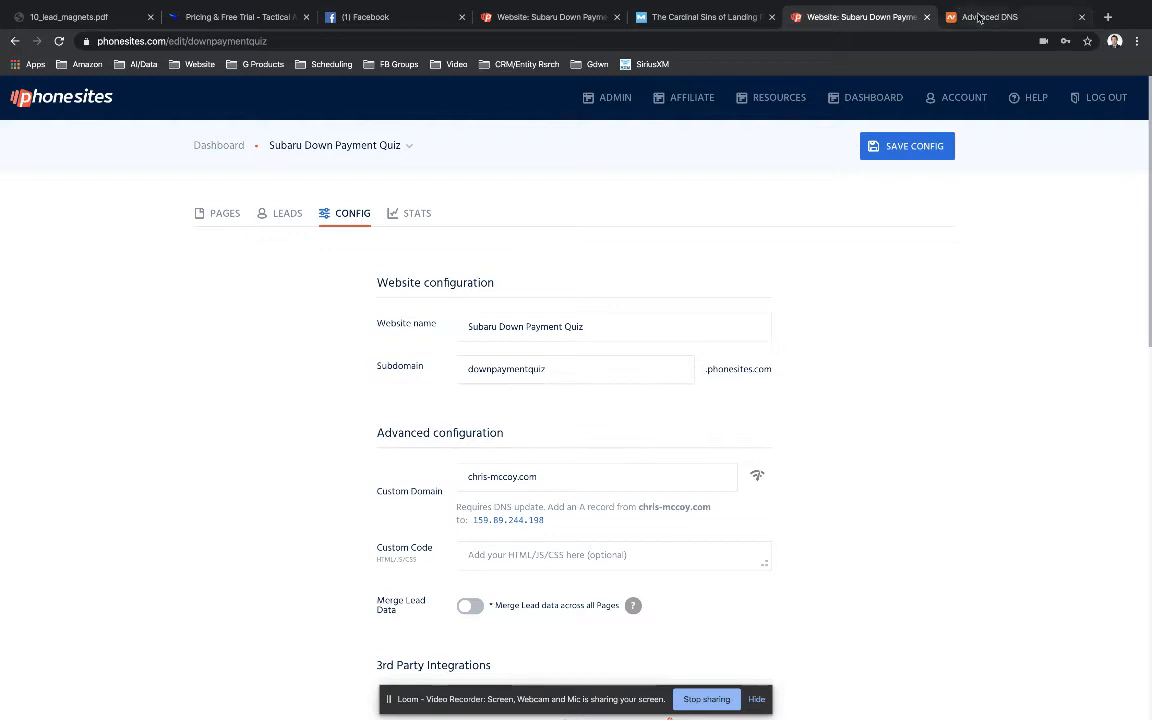
click(1012, 17)
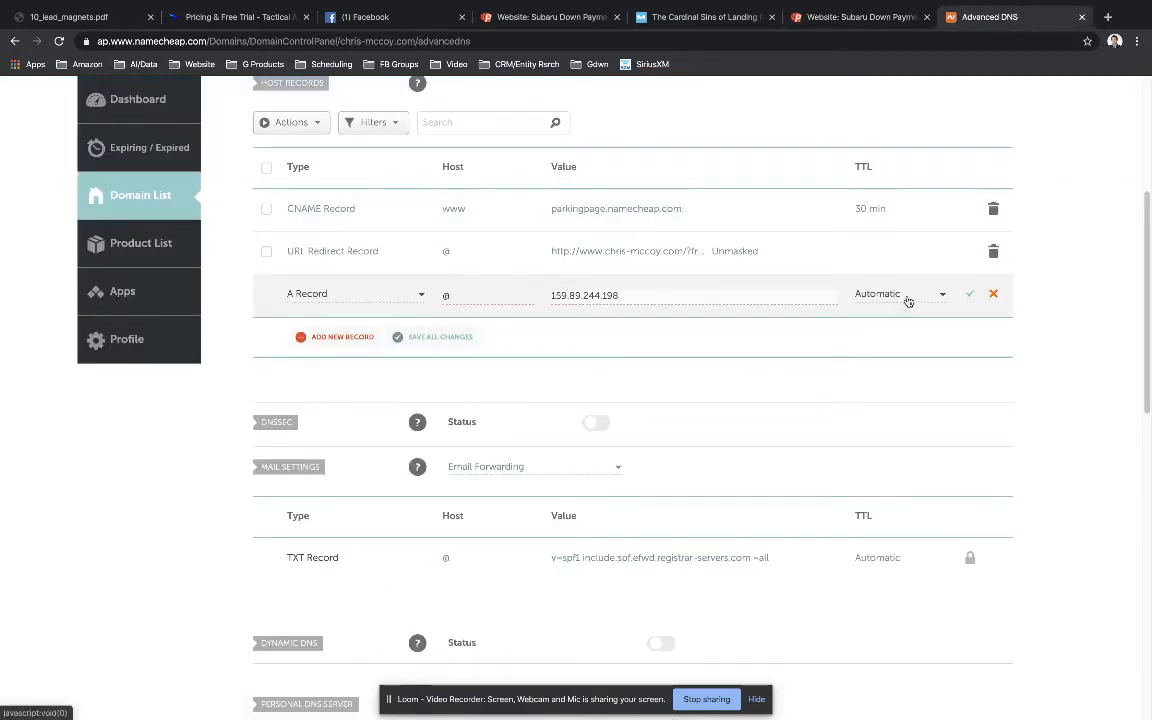
mouse_move(969, 294)
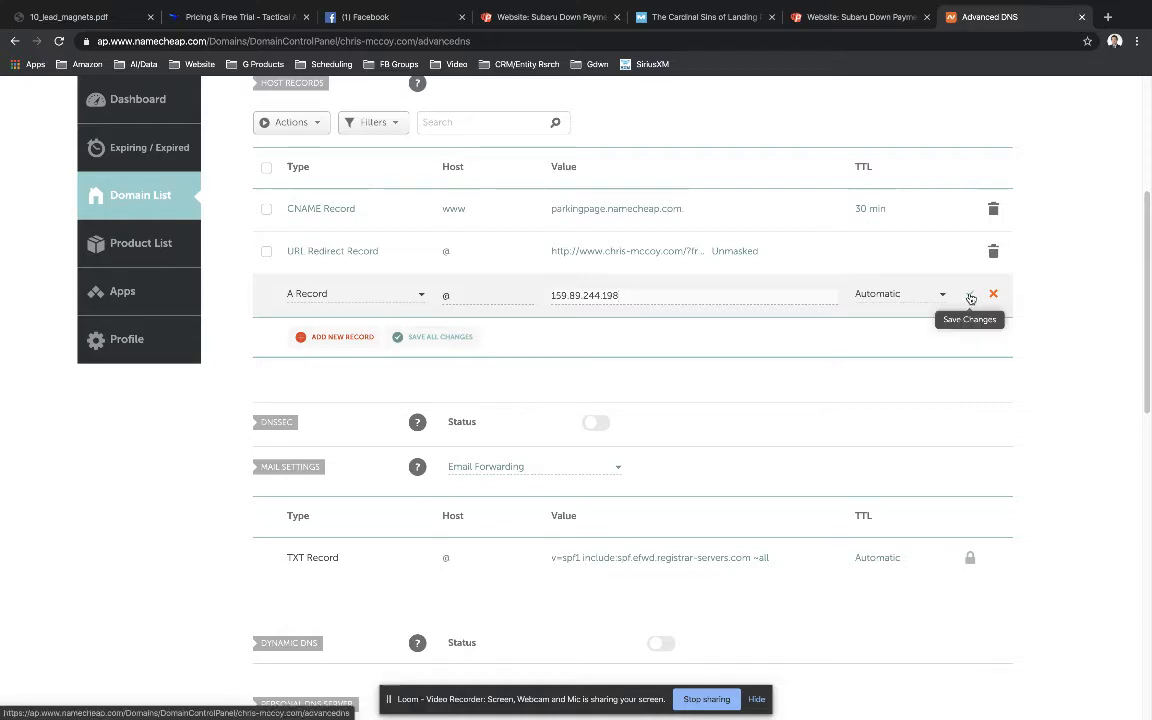
click(969, 293)
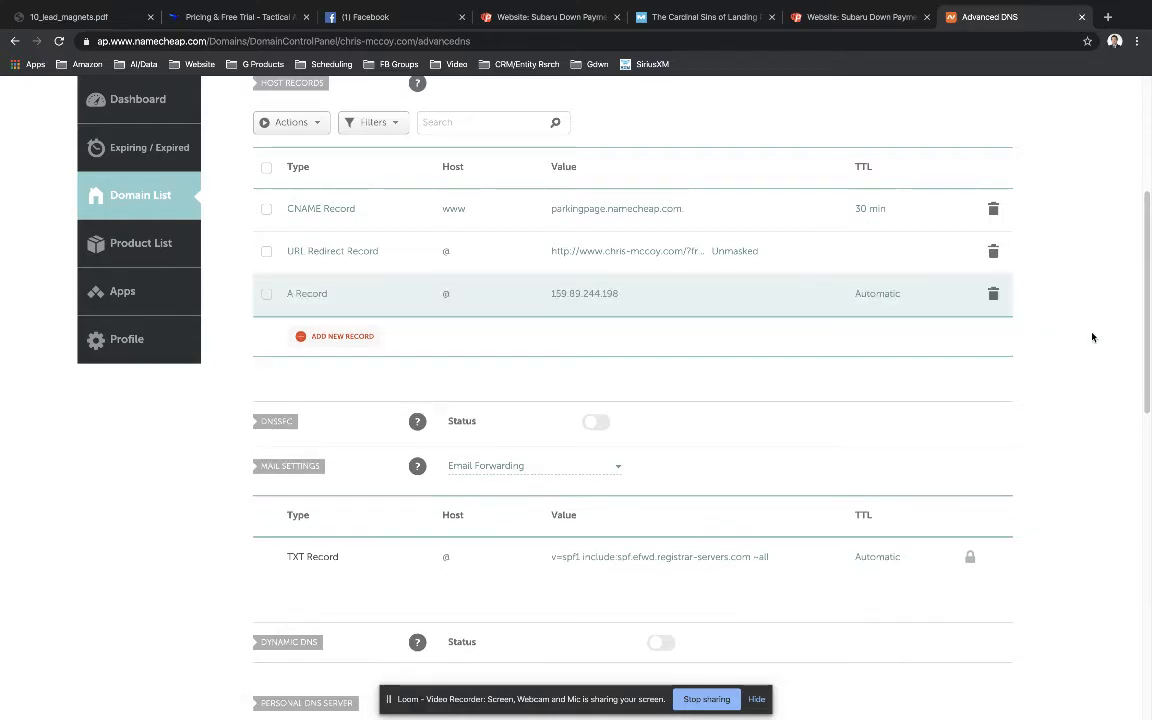
mouse_move(840, 302)
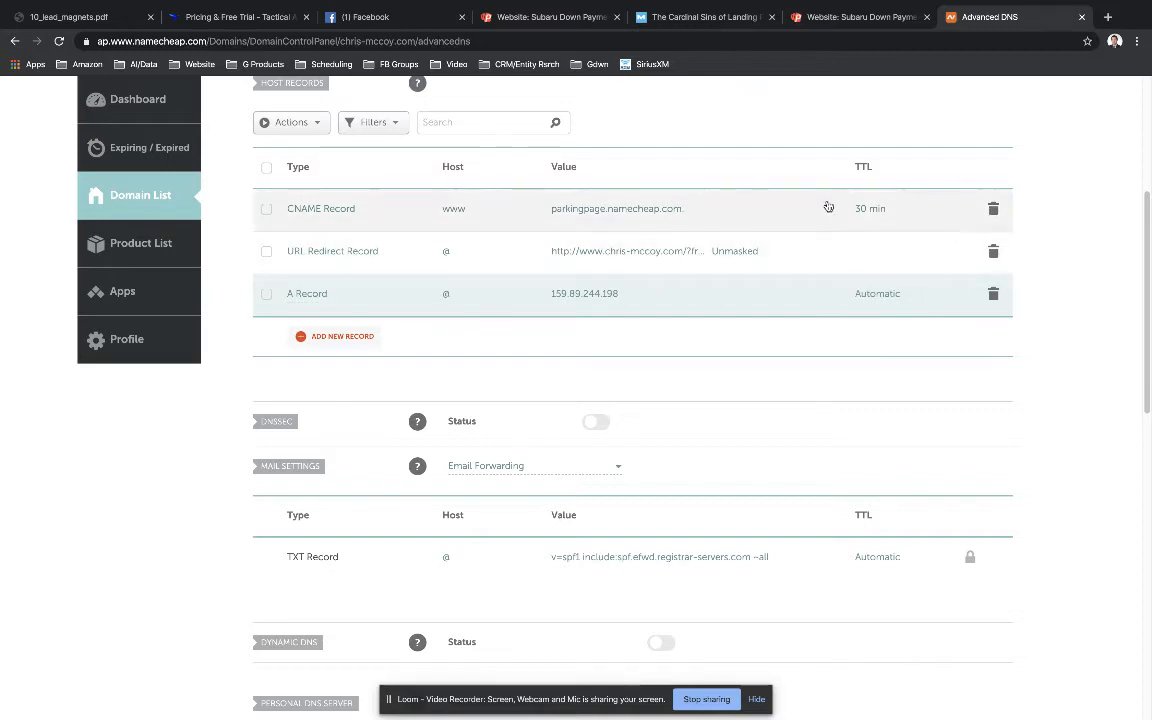
Delete the URL redirect and www CNAME records, leaving only the @ A record, and return to PhoneSites.
click(994, 251)
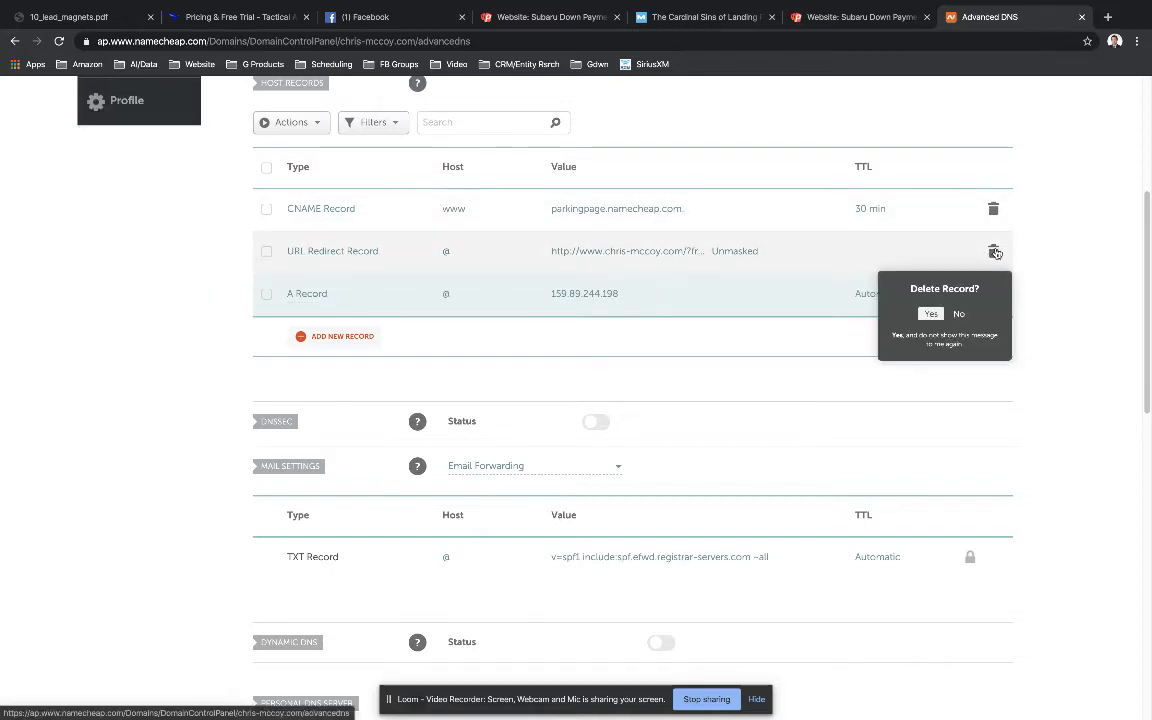
click(931, 313)
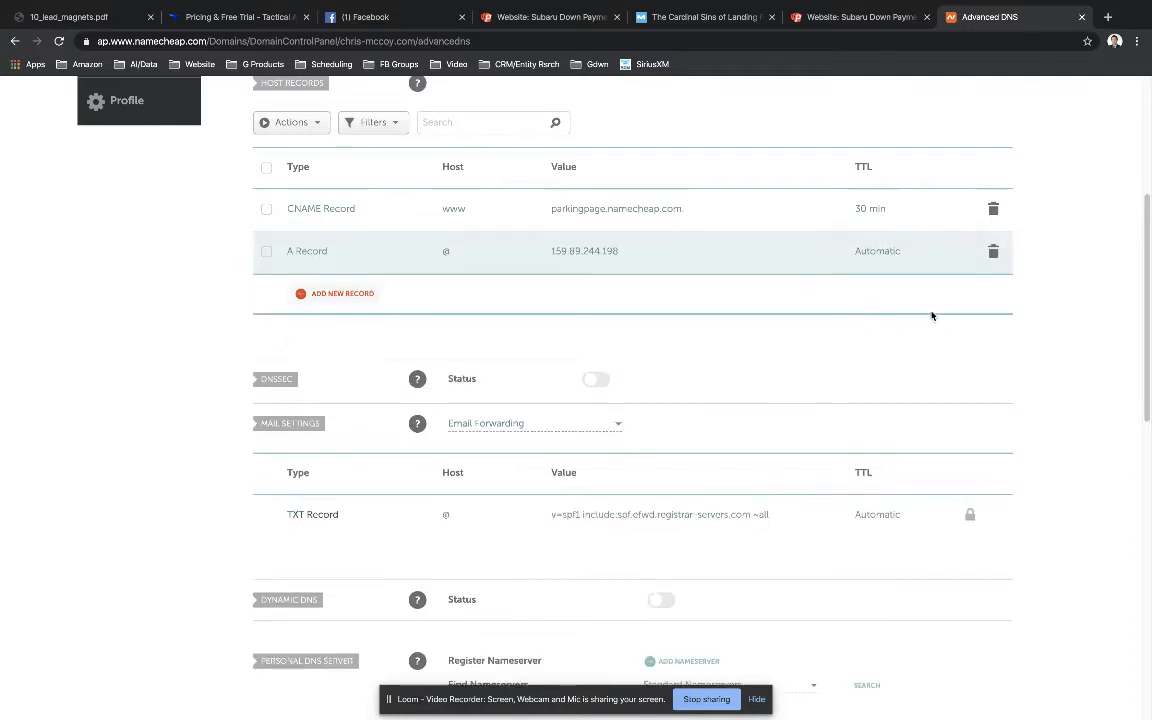
click(993, 250)
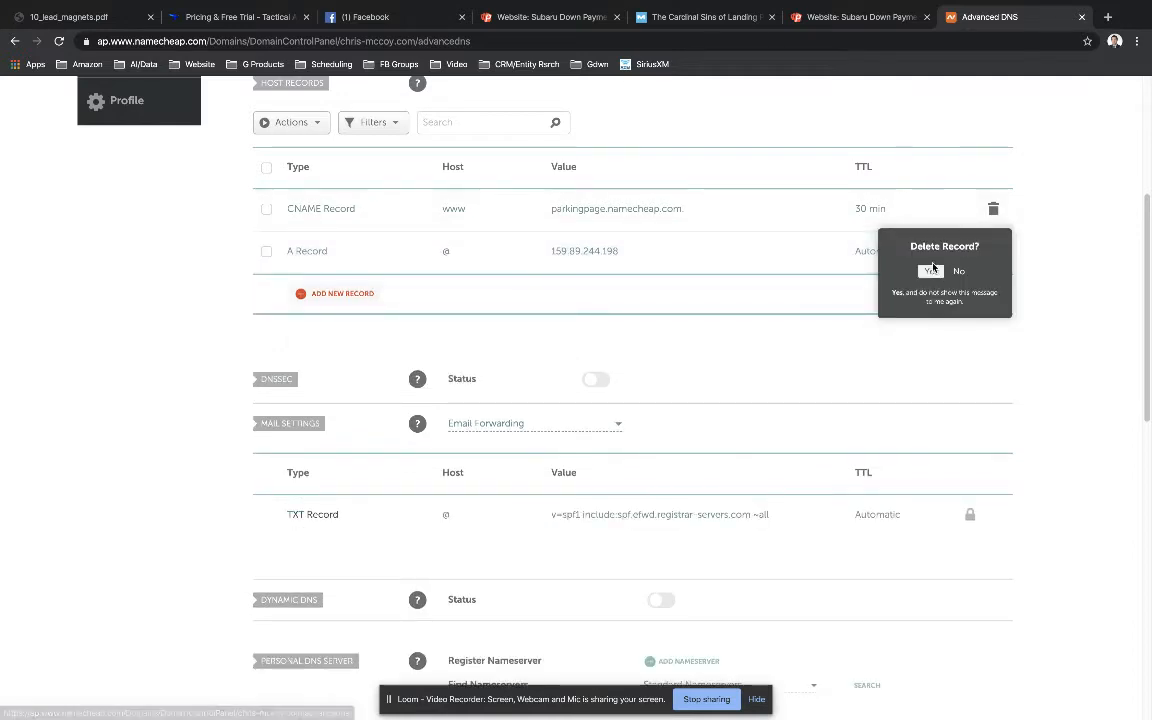
click(930, 270)
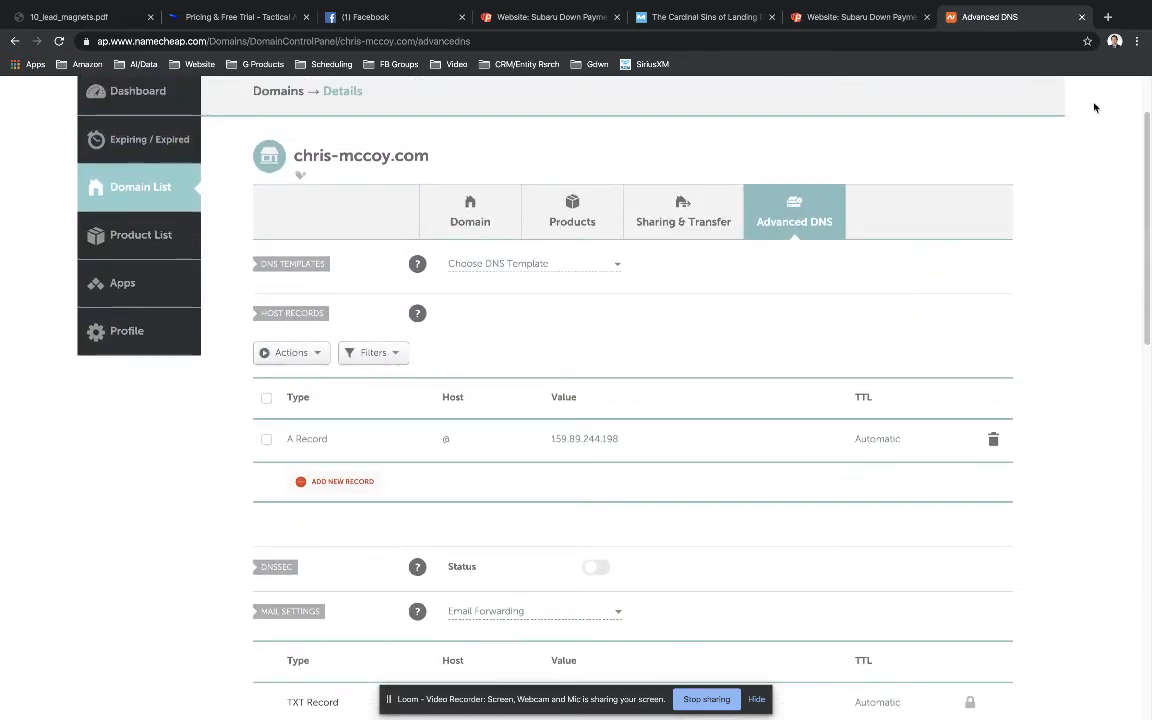
click(855, 17)
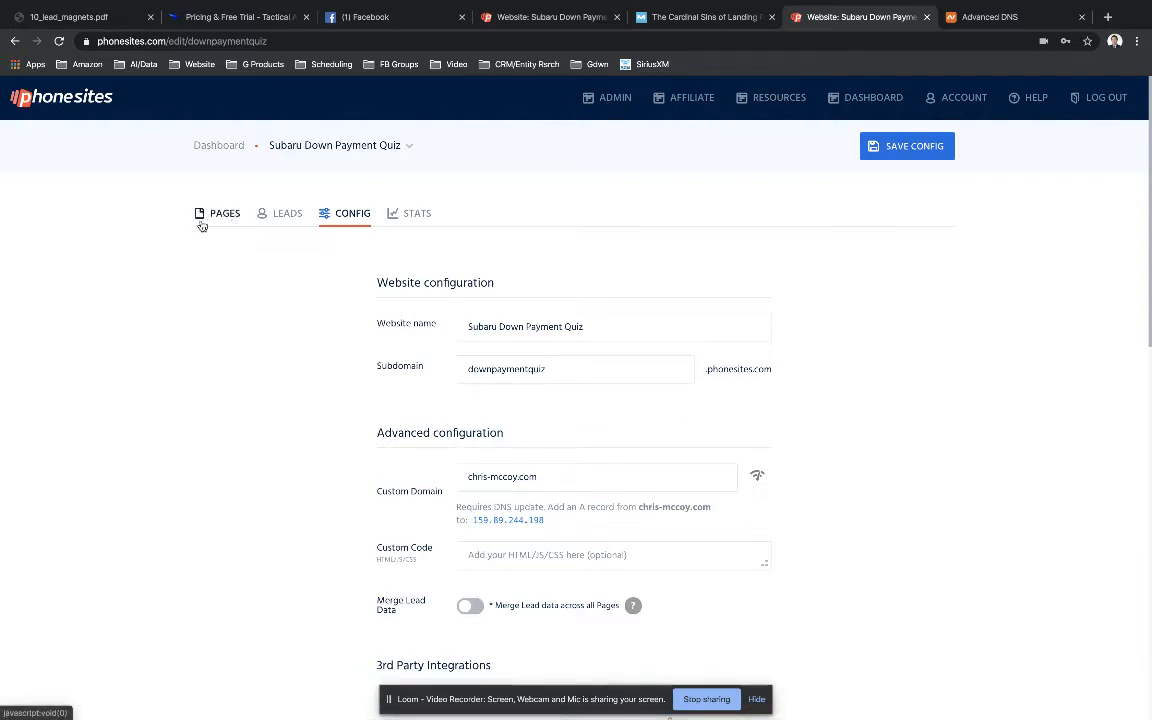
Open My Homepage from the quiz site's Pages list in the Design editor.
click(224, 213)
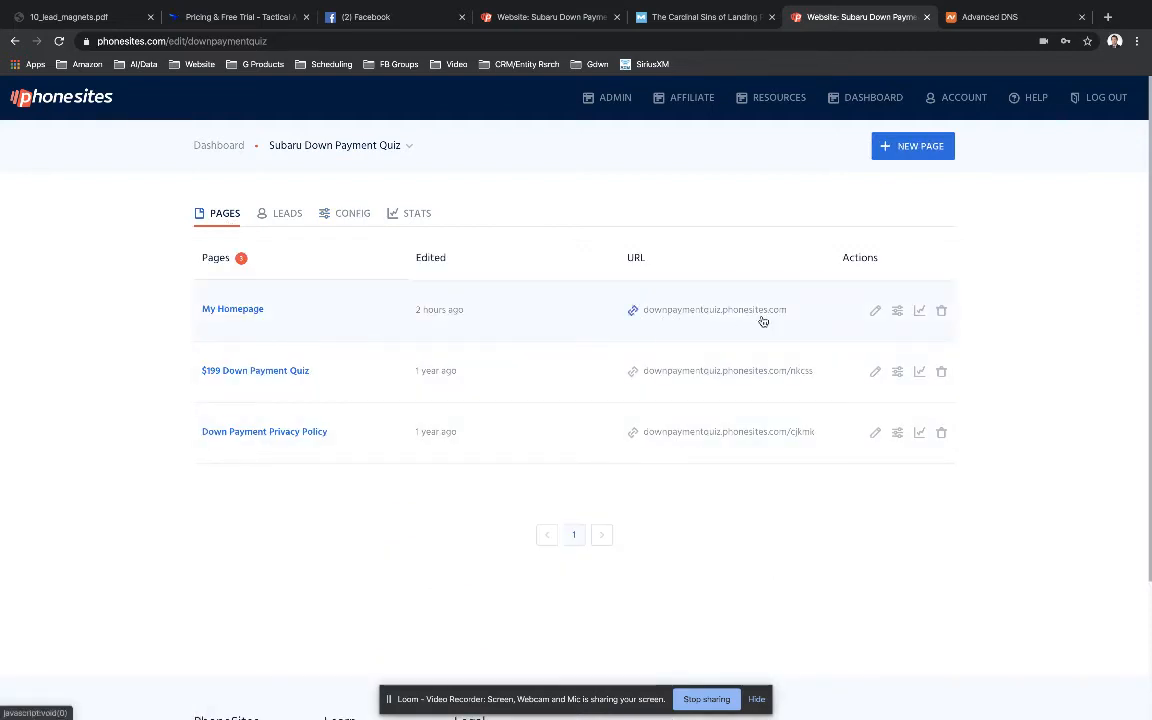
mouse_move(1026, 278)
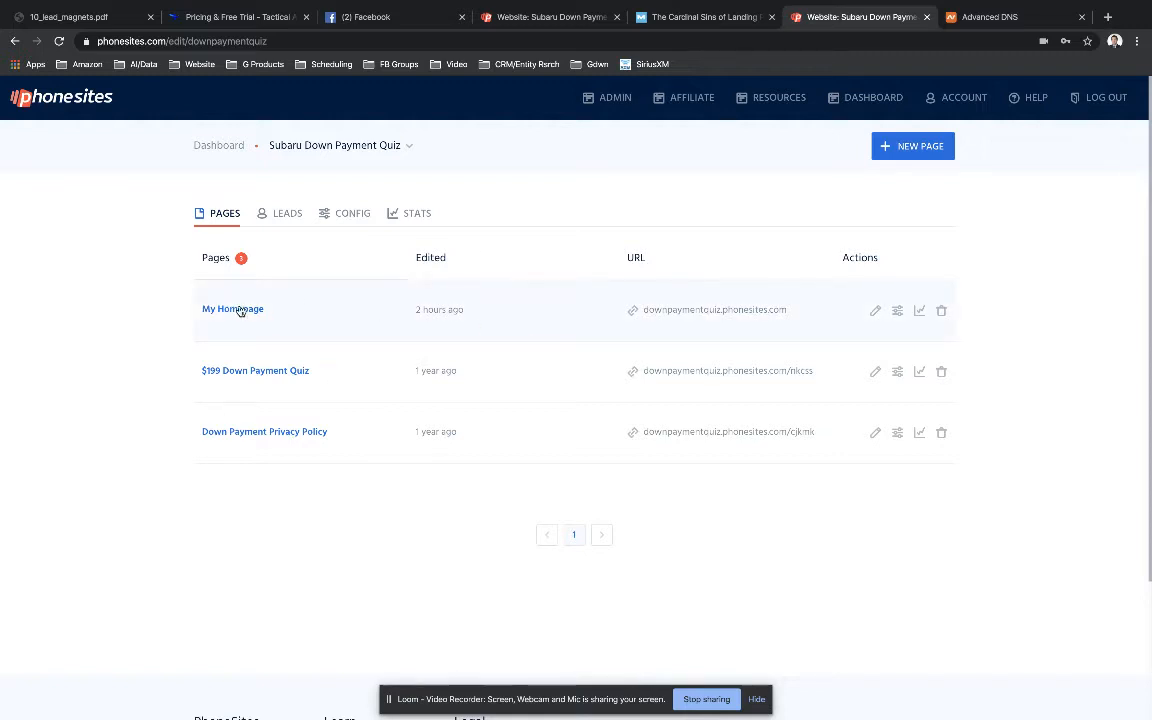
click(233, 309)
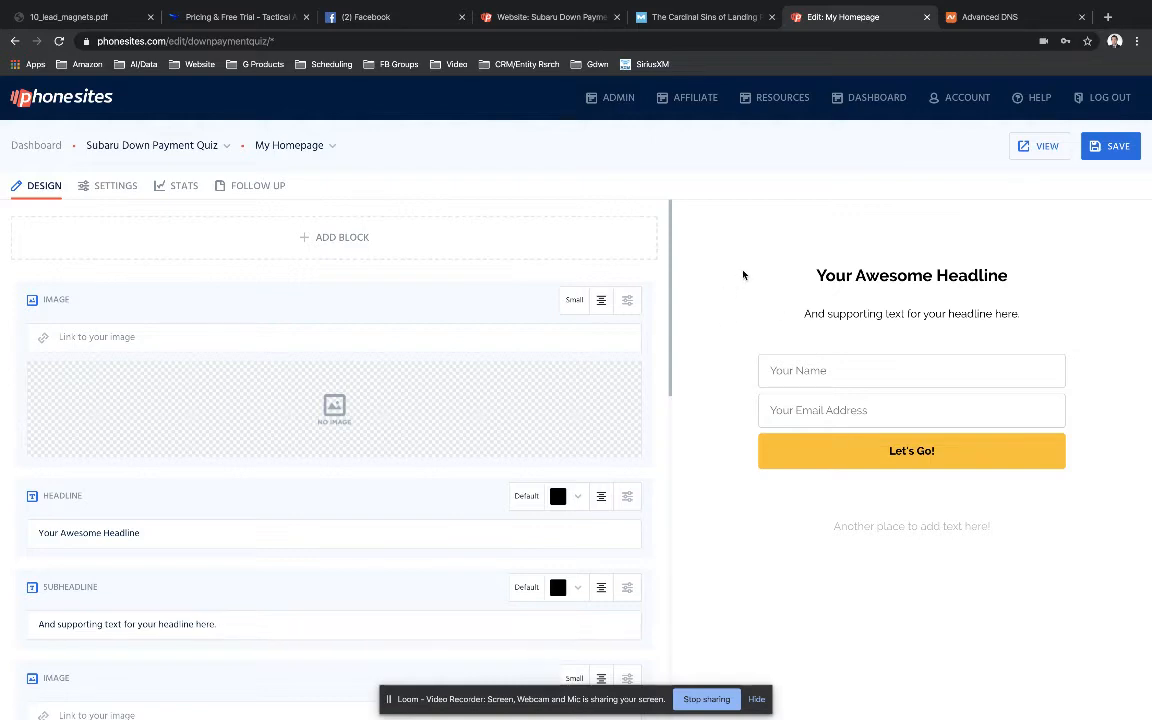
mouse_move(1033, 420)
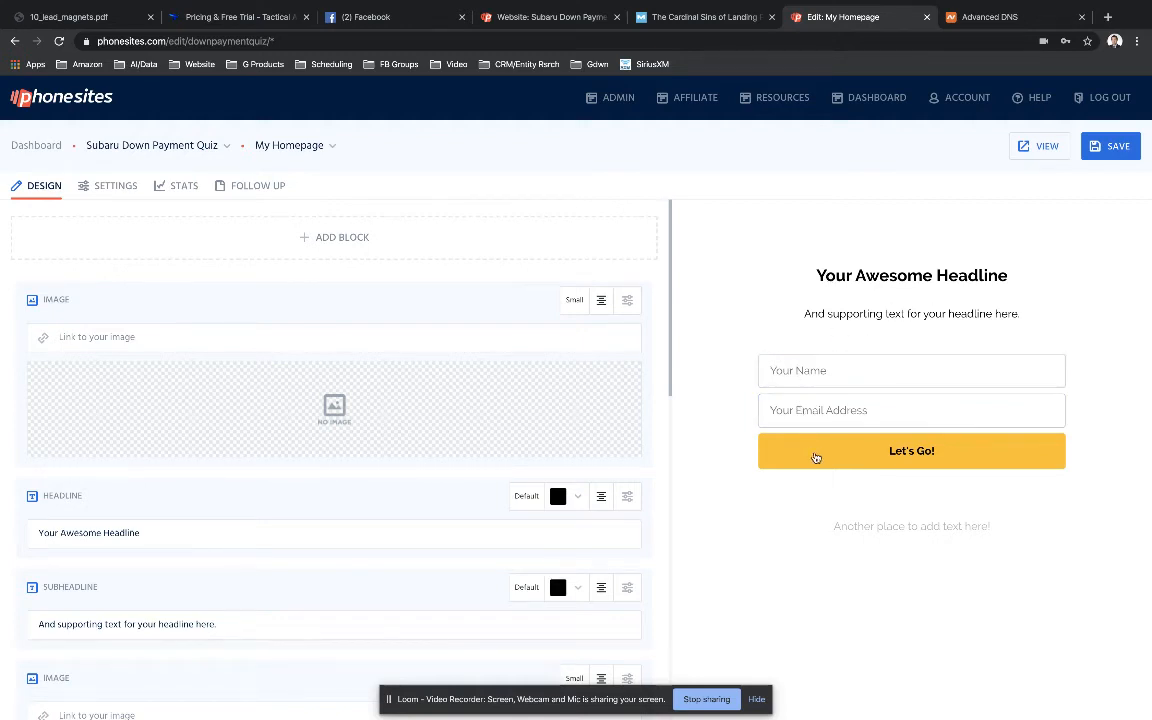
click(1108, 17)
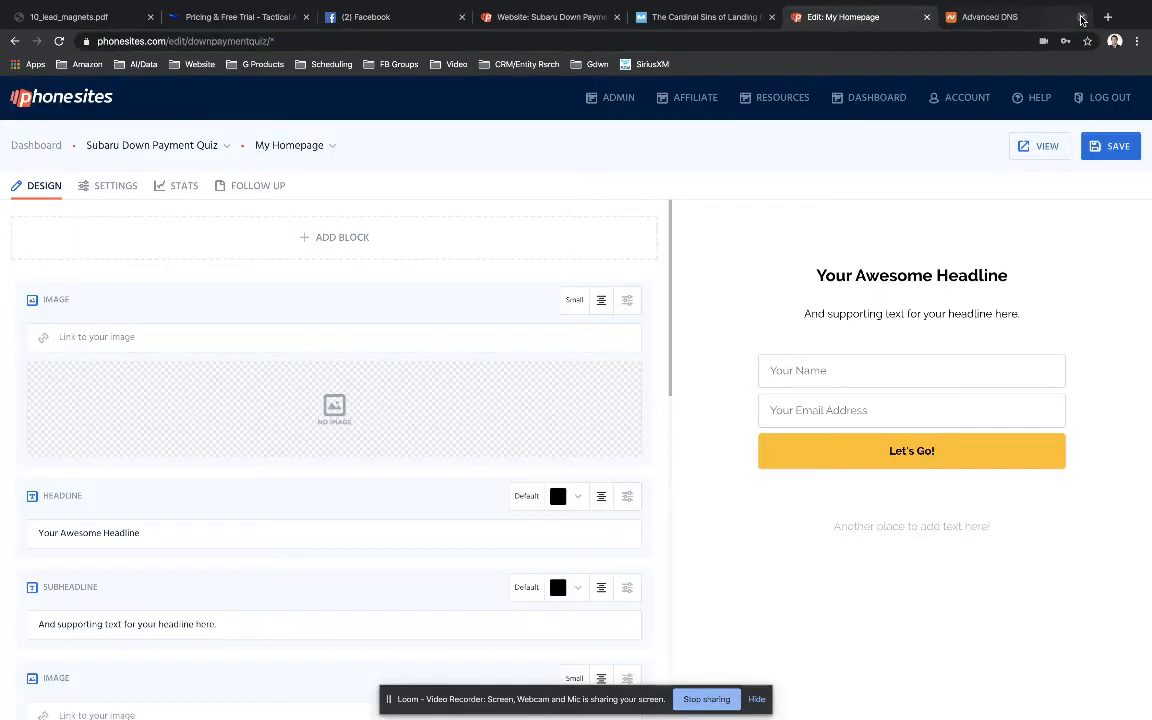
mouse_move(1138, 41)
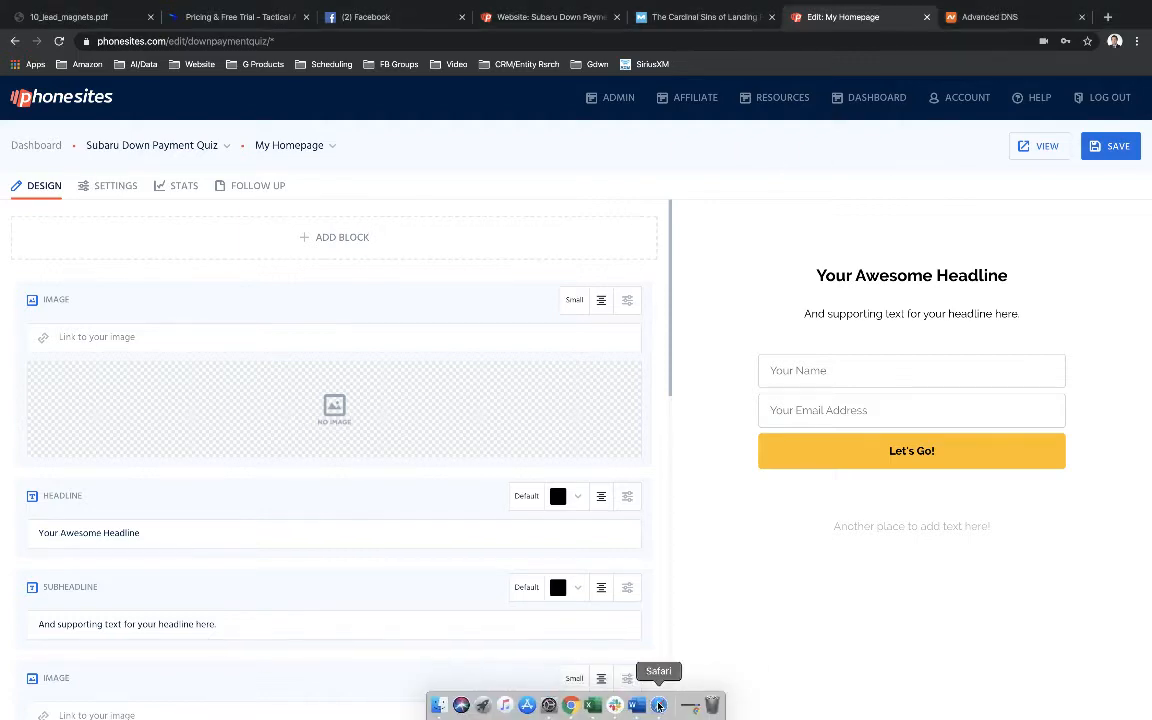
Load chris-mccoy.com in Safari to view the live quiz homepage.
click(659, 705)
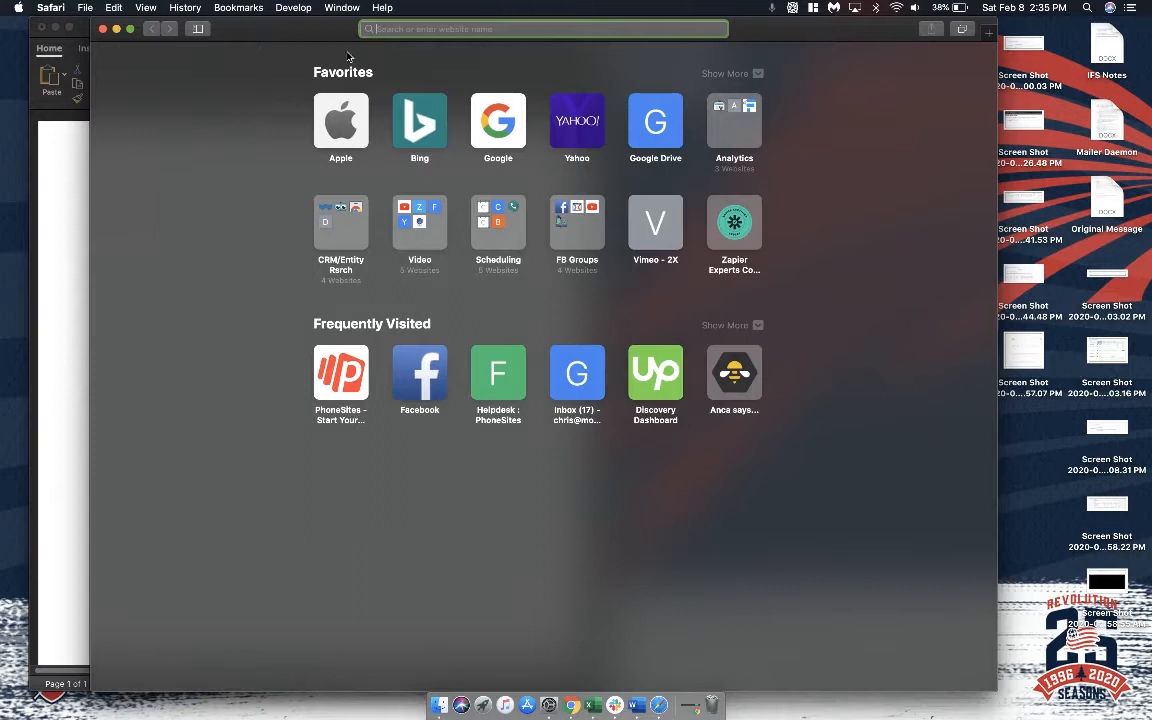
text(chris)
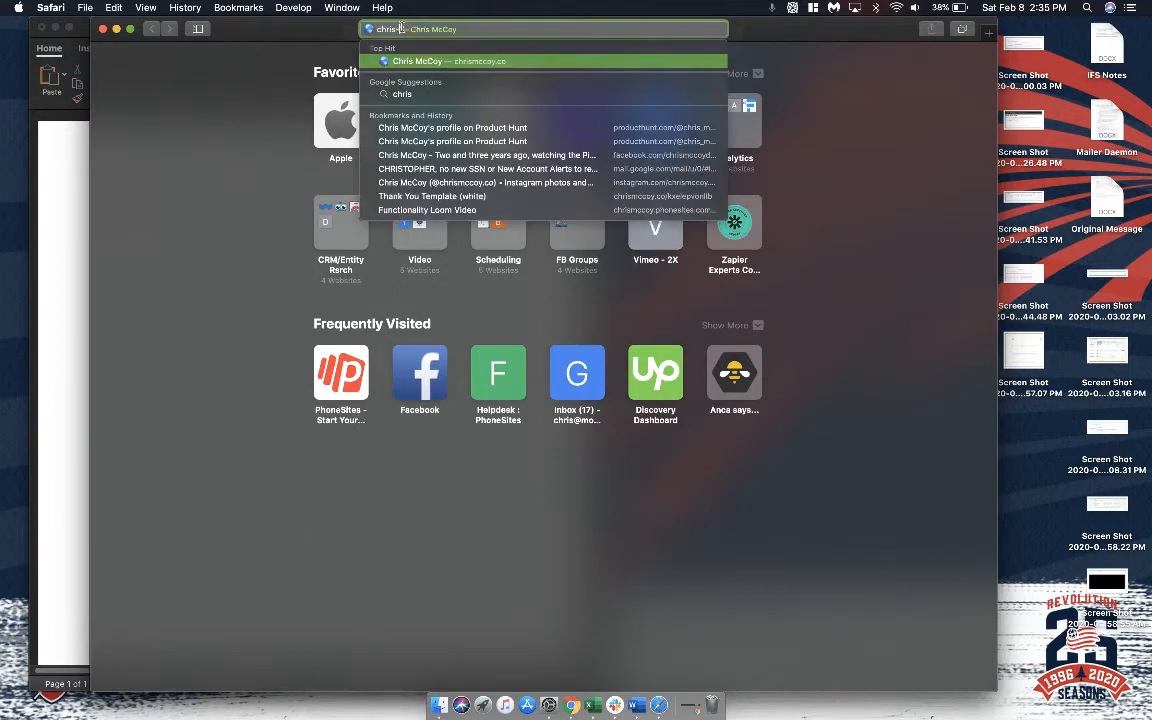
text(chris-mccoy-7jin.squarespace.com)
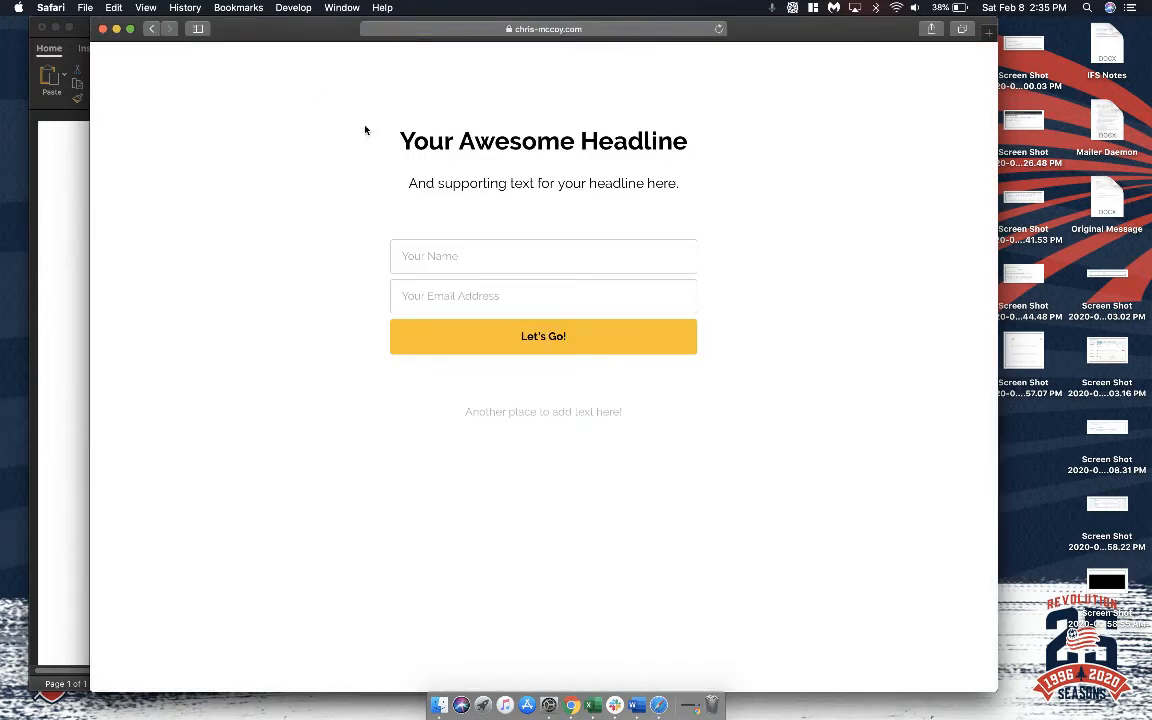
mouse_move(471, 358)
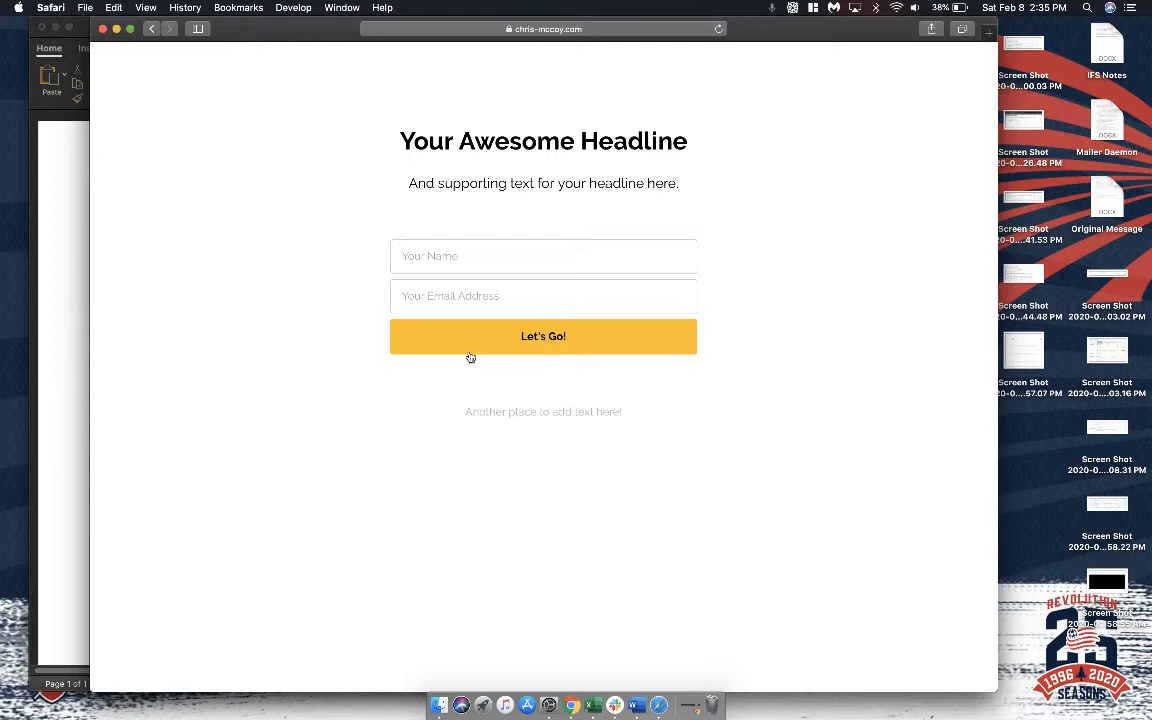
mouse_move(610, 34)
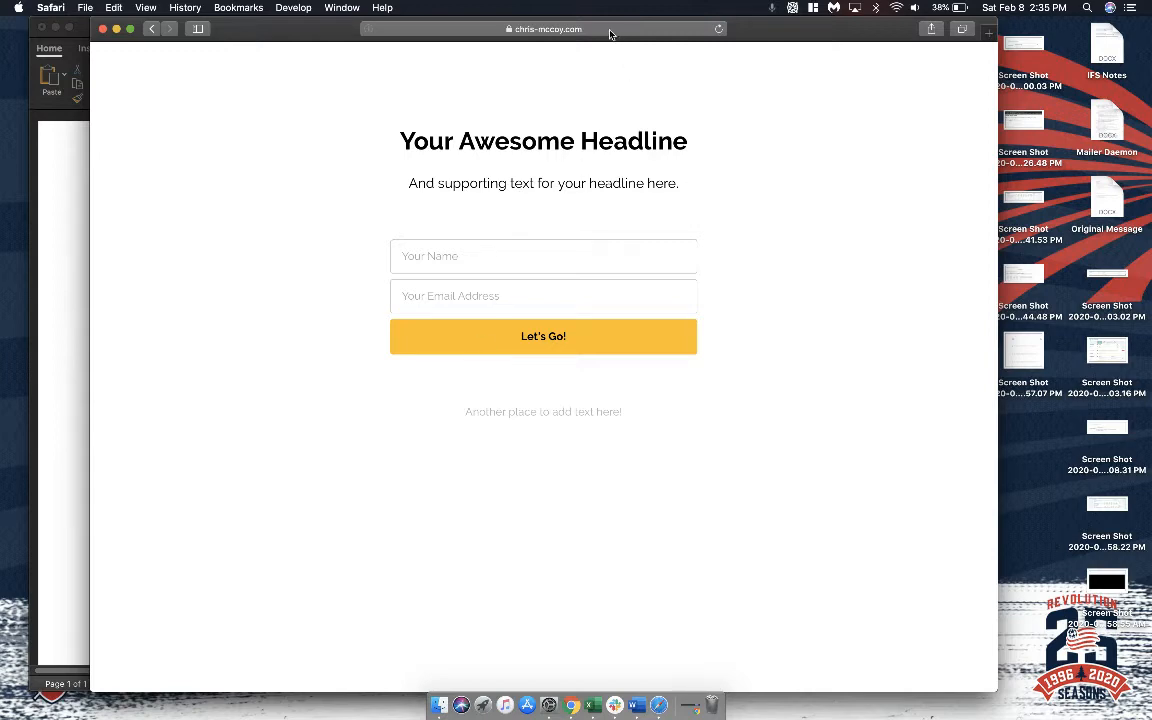
click(545, 28)
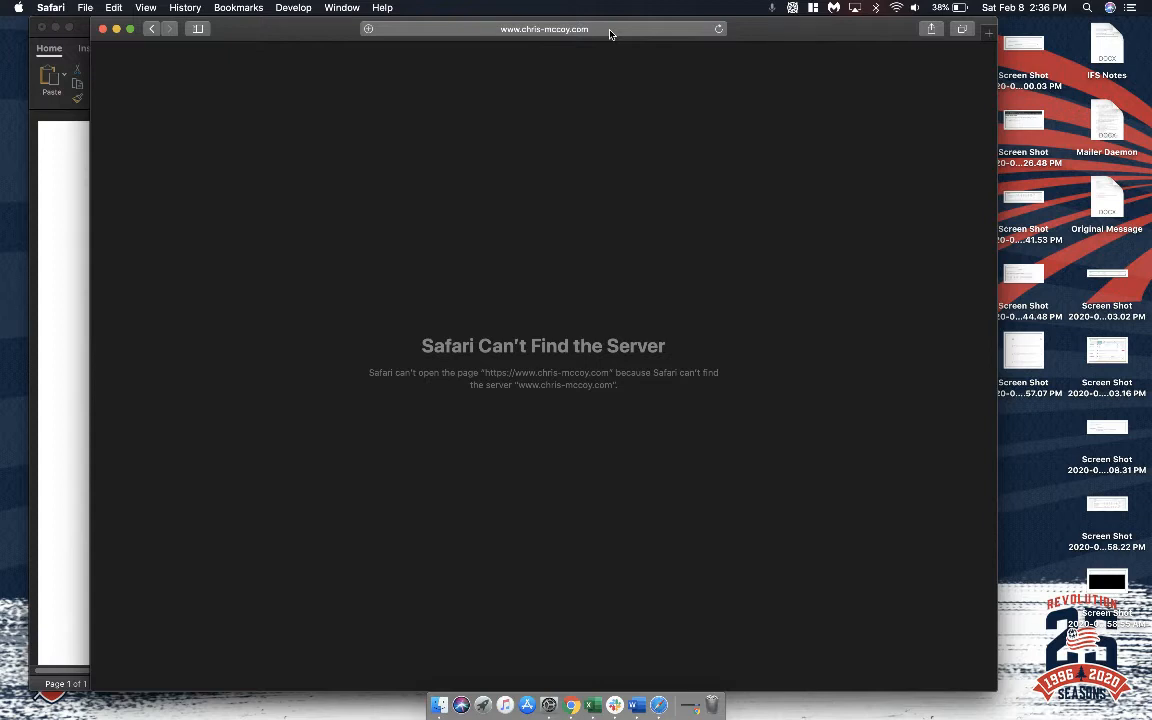
mouse_move(709, 308)
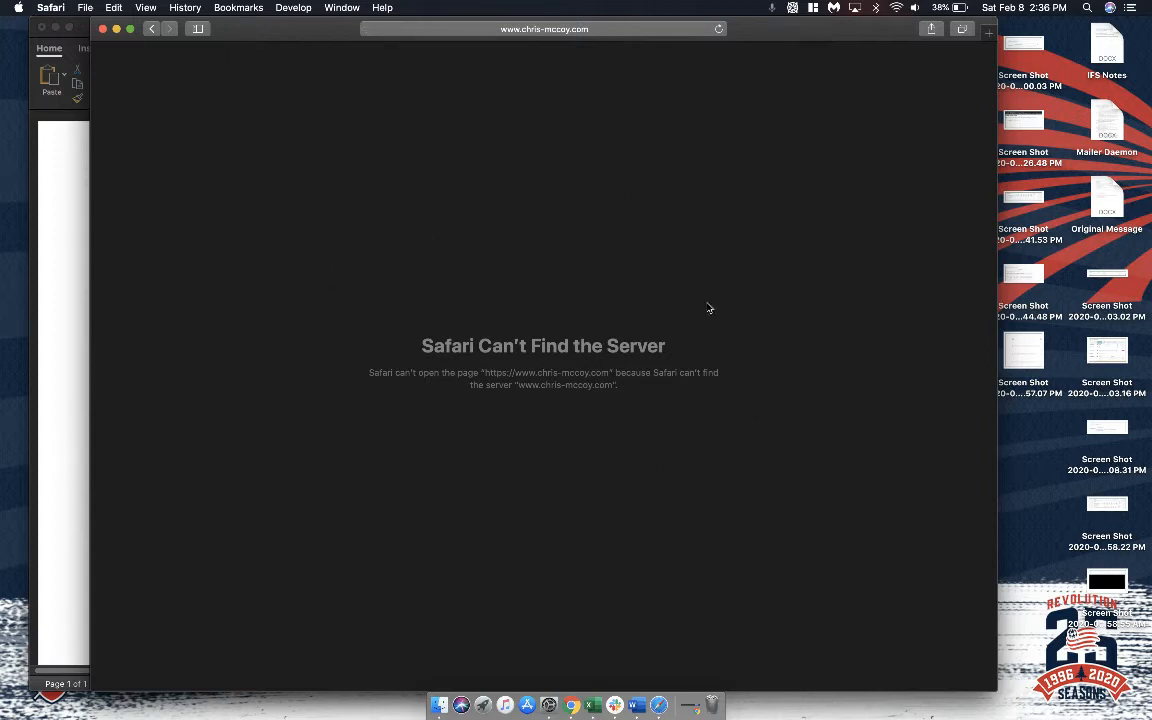
mouse_move(655, 347)
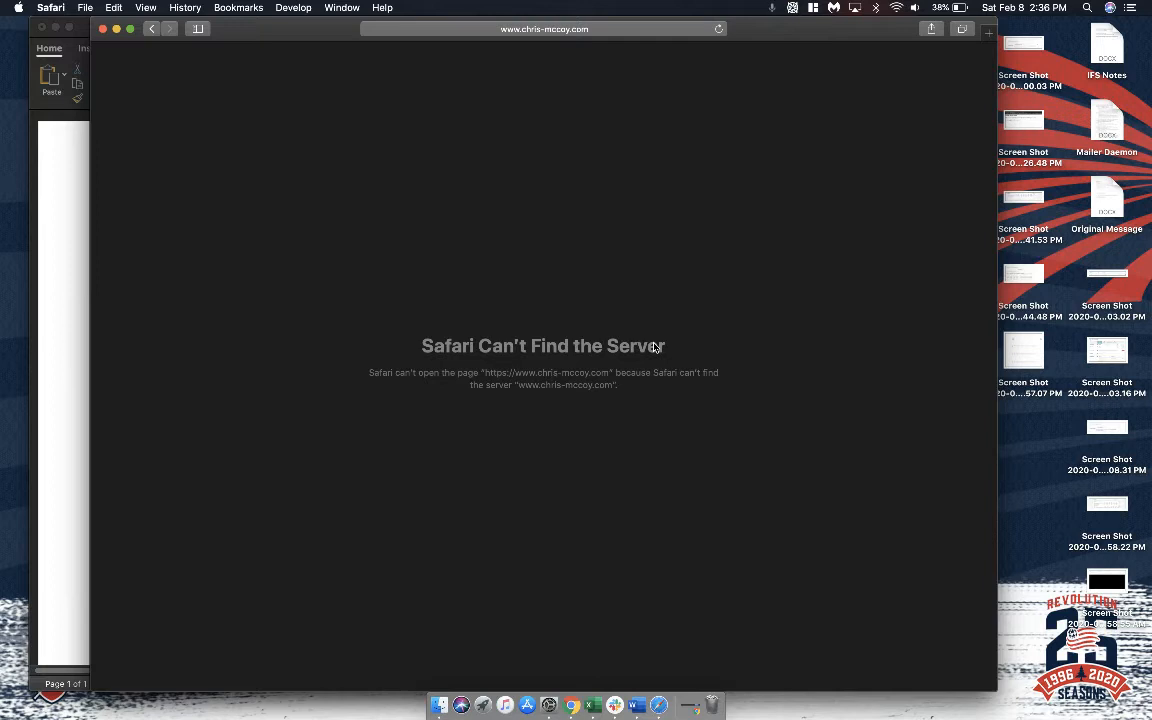
mouse_move(537, 346)
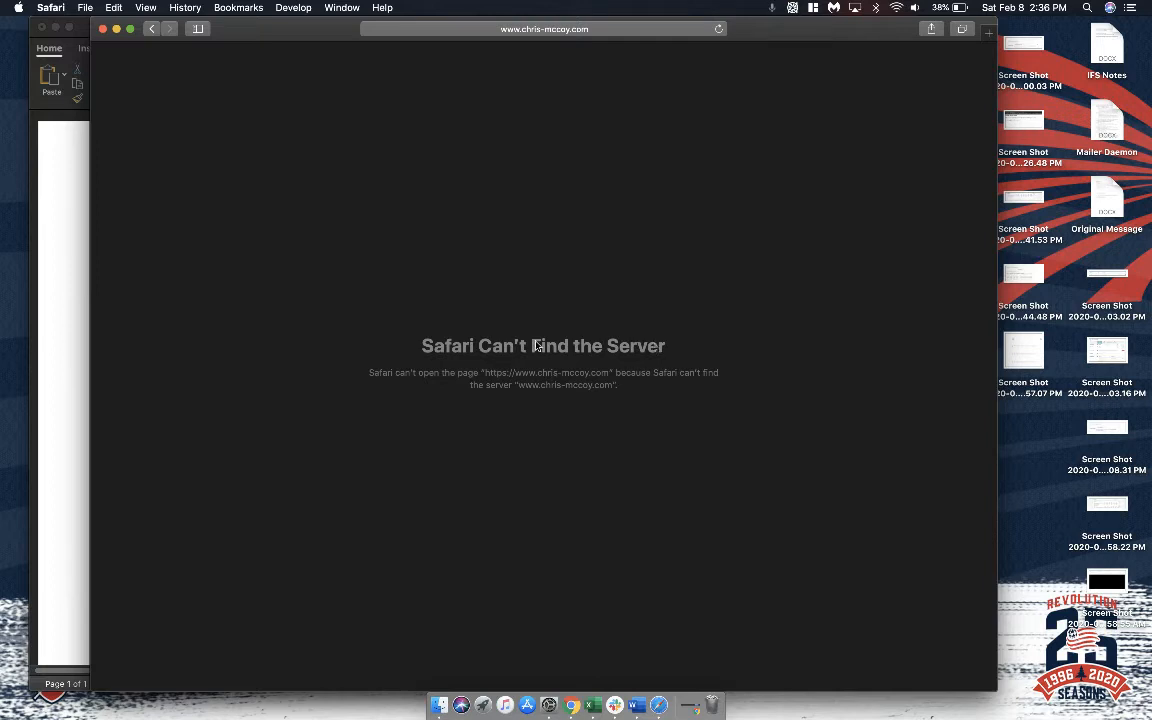
mouse_move(499, 355)
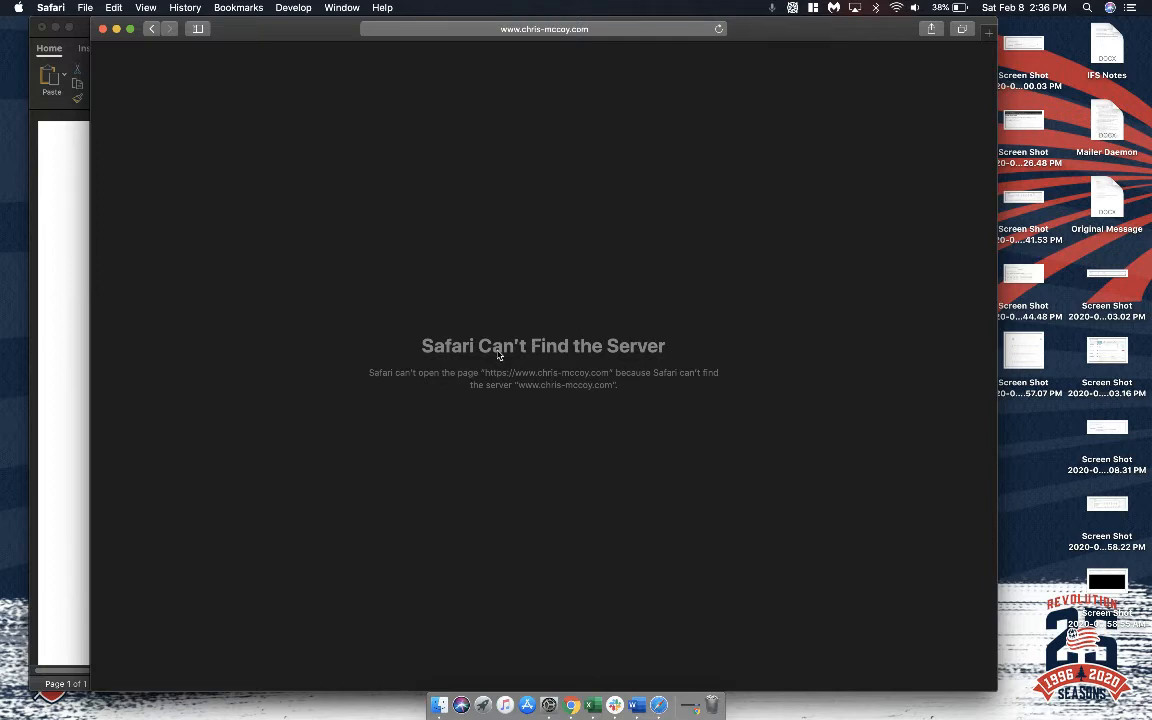
mouse_move(531, 402)
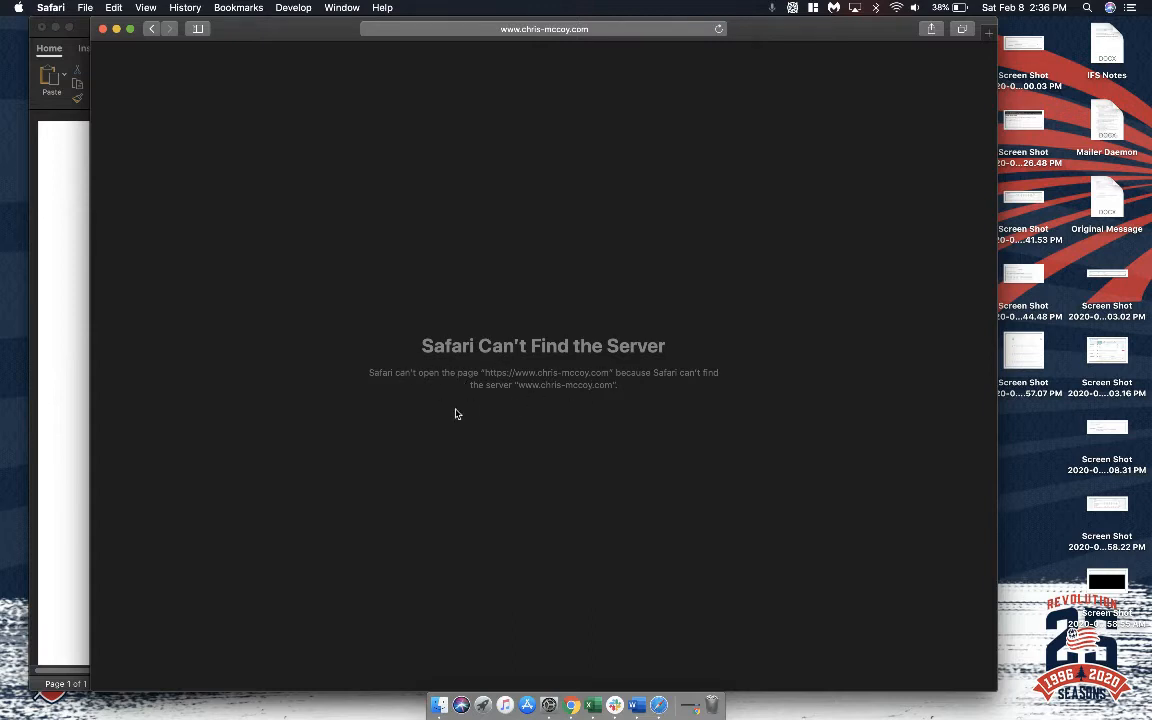
mouse_move(371, 395)
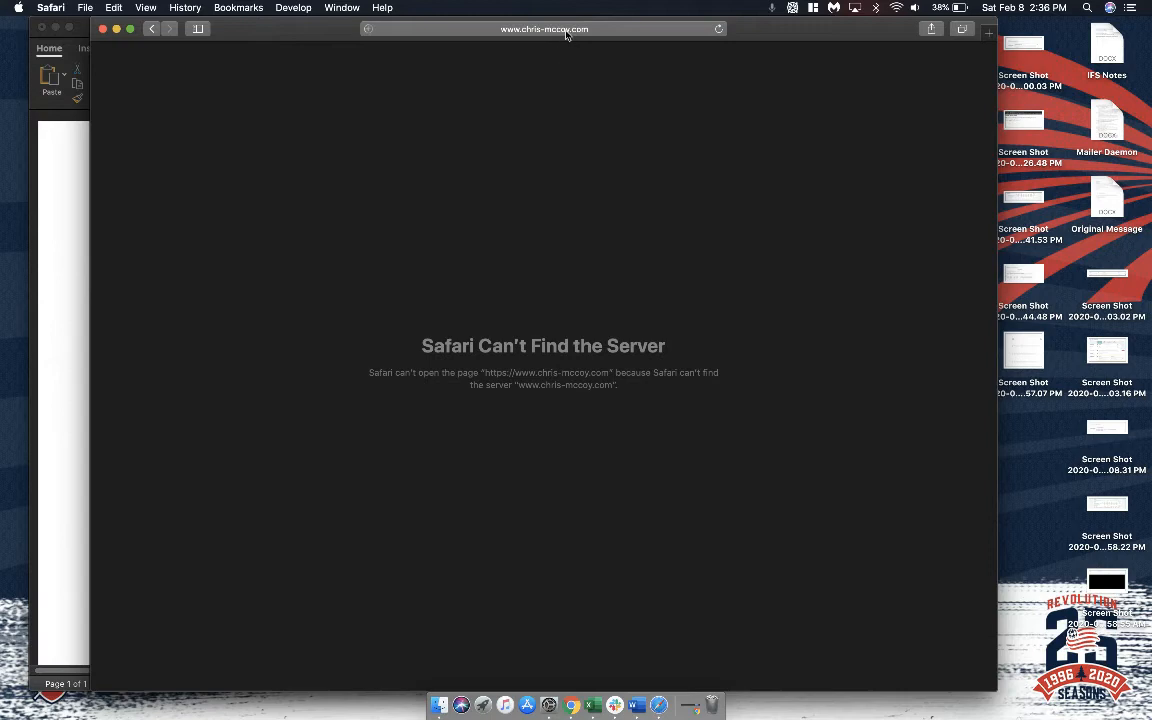
click(544, 28)
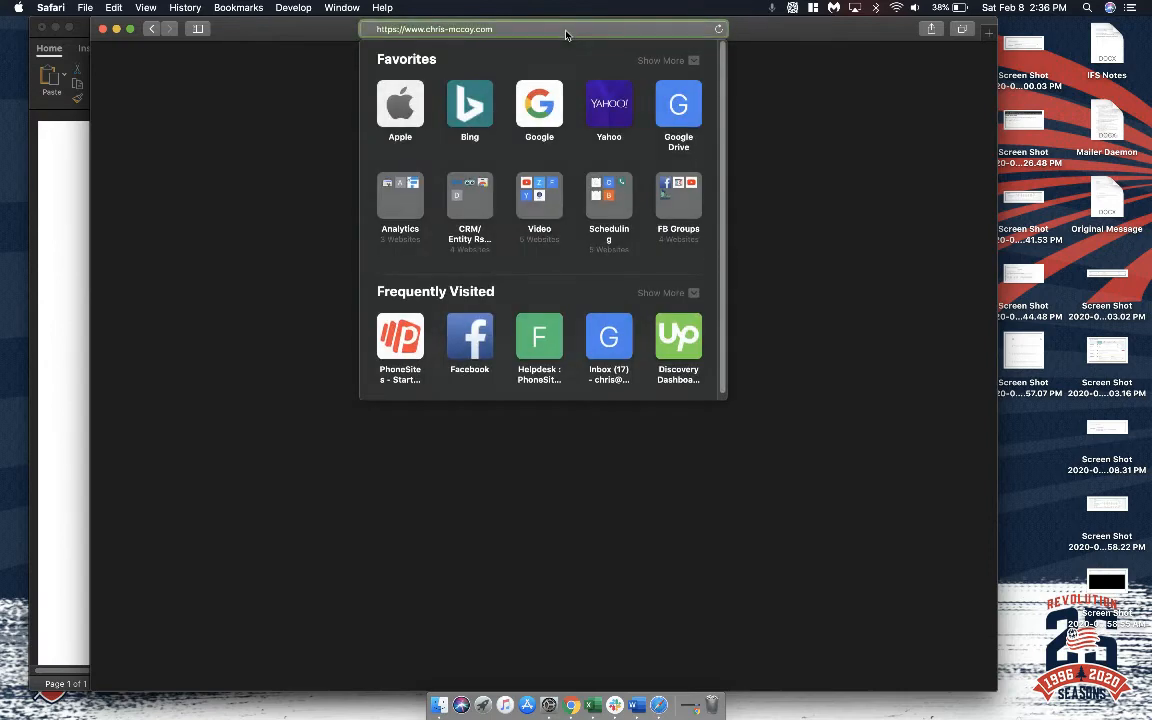
text(phonesites.com/edit/downpaymentquiz/*)
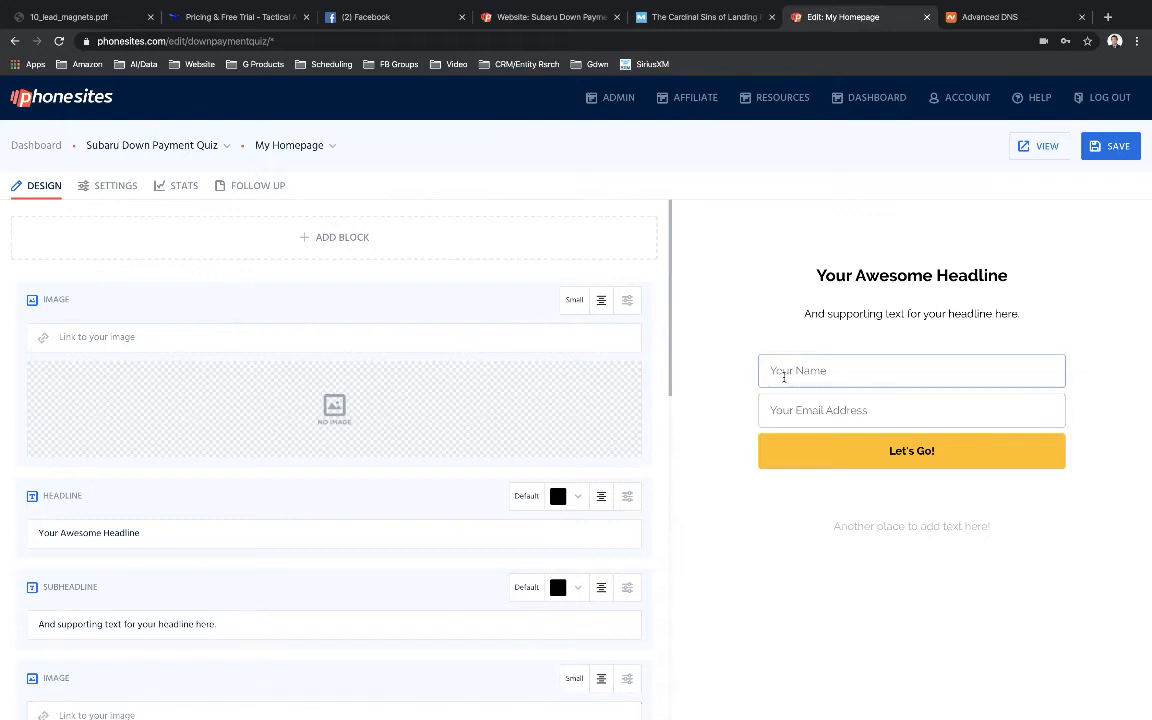
Switch to chris-mccoy.com's Domain tab and scroll to the empty Redirect Domain section.
click(1014, 17)
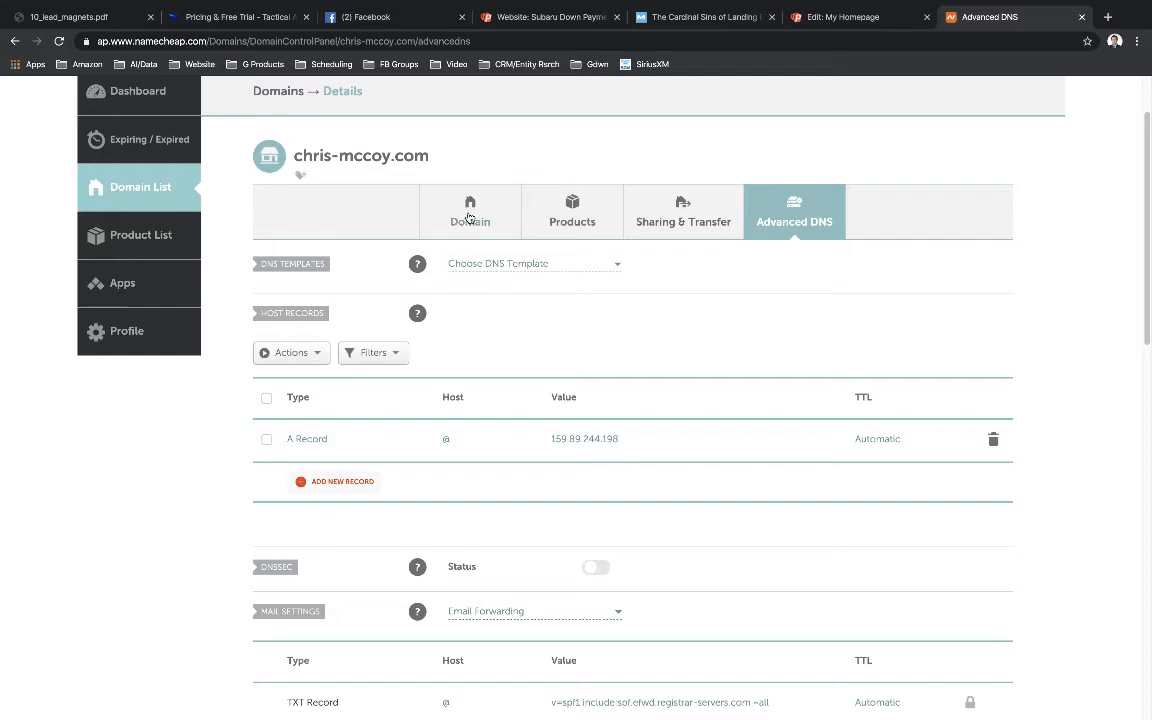
click(470, 211)
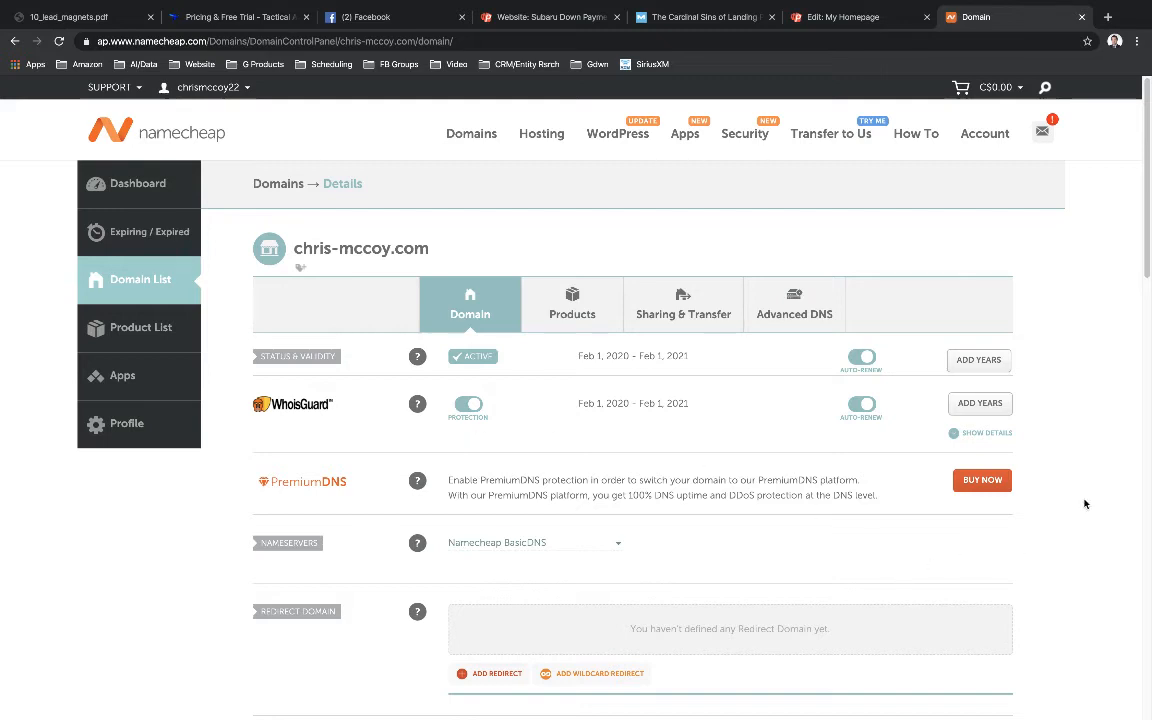
scroll(down, 3)
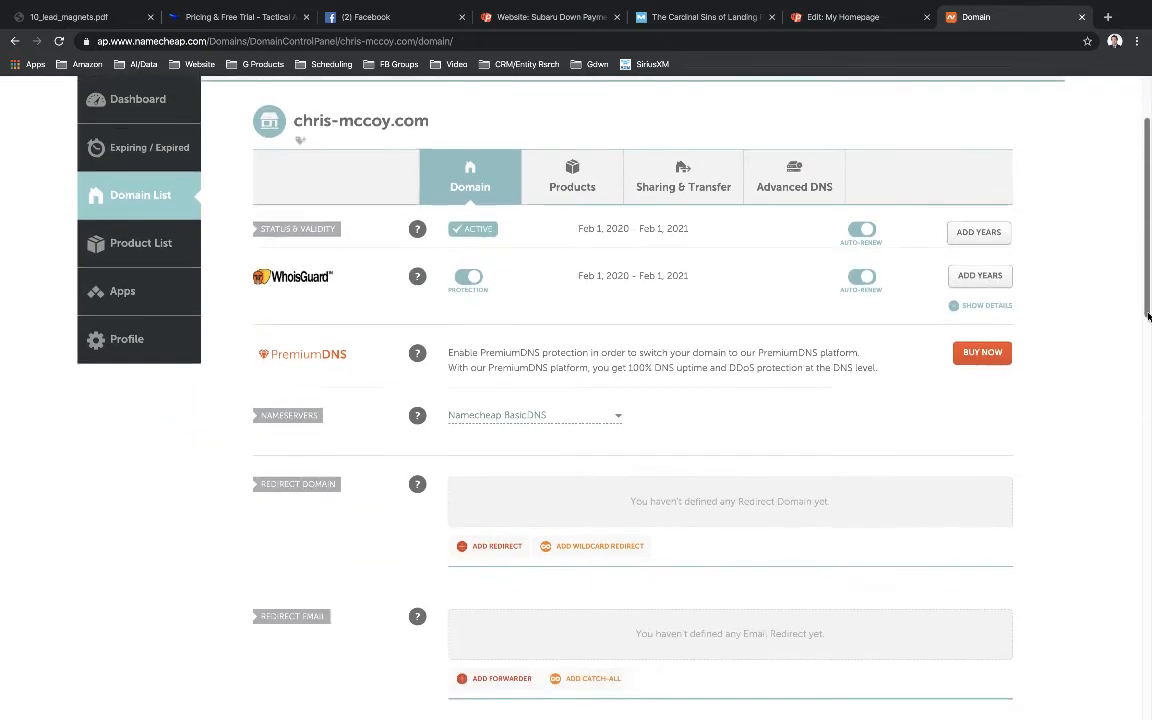
scroll(down, 3)
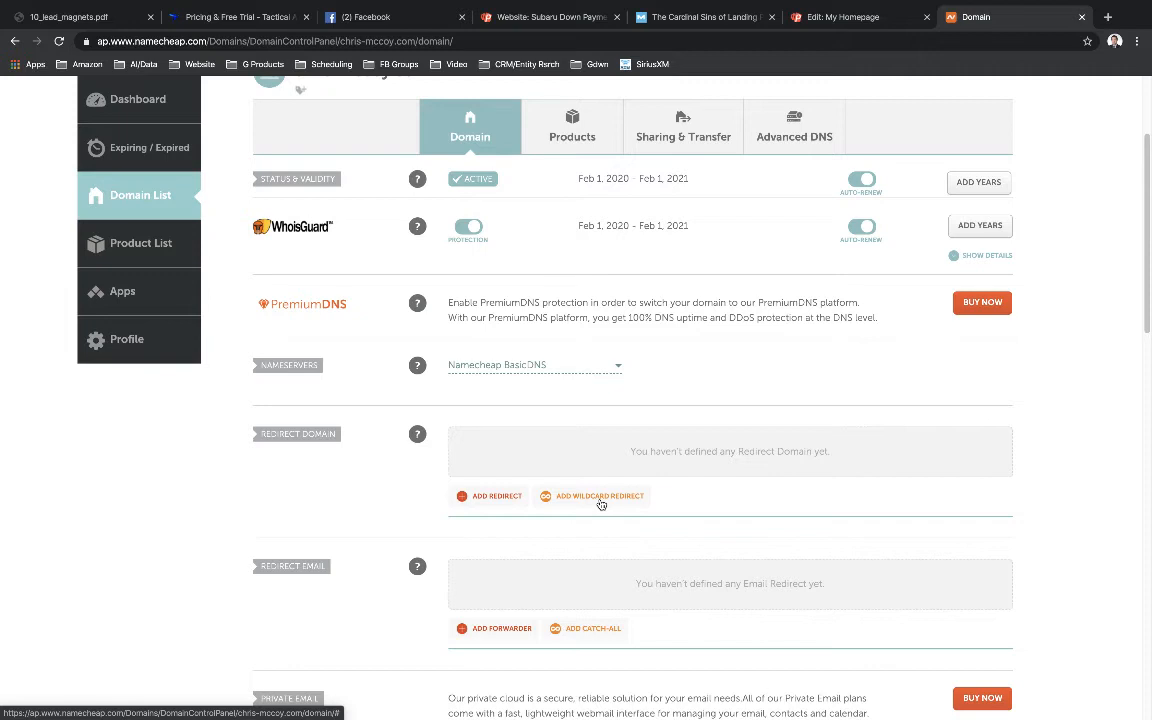
mouse_move(592, 503)
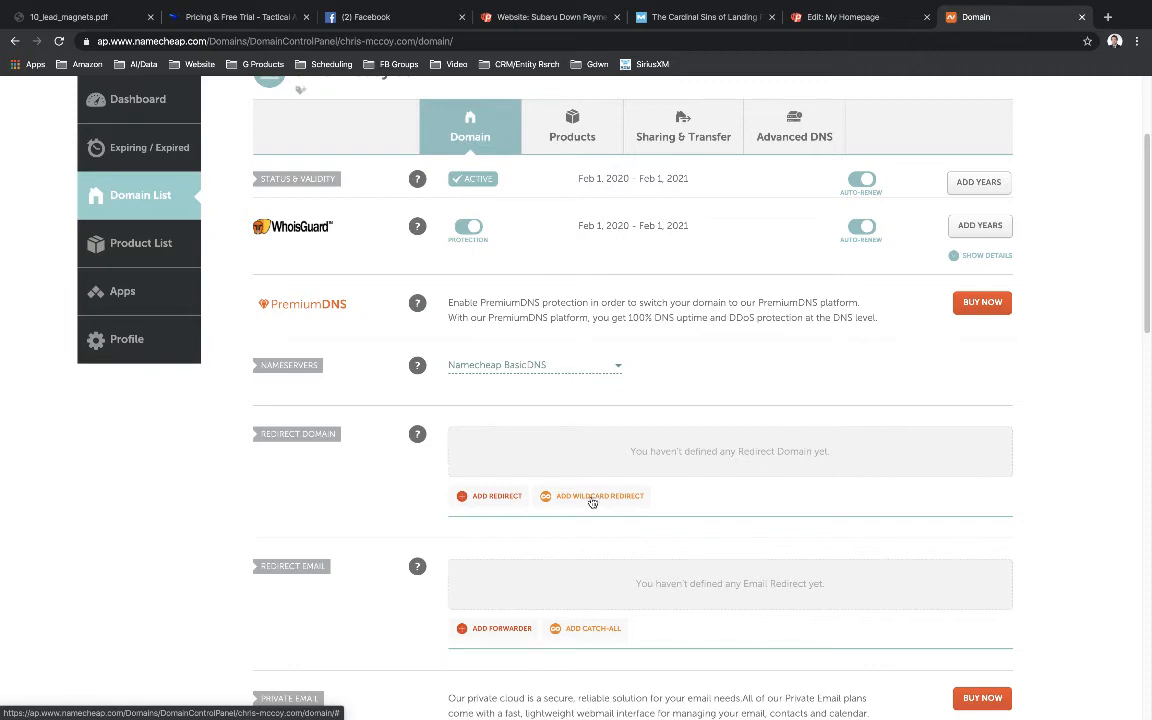
click(599, 496)
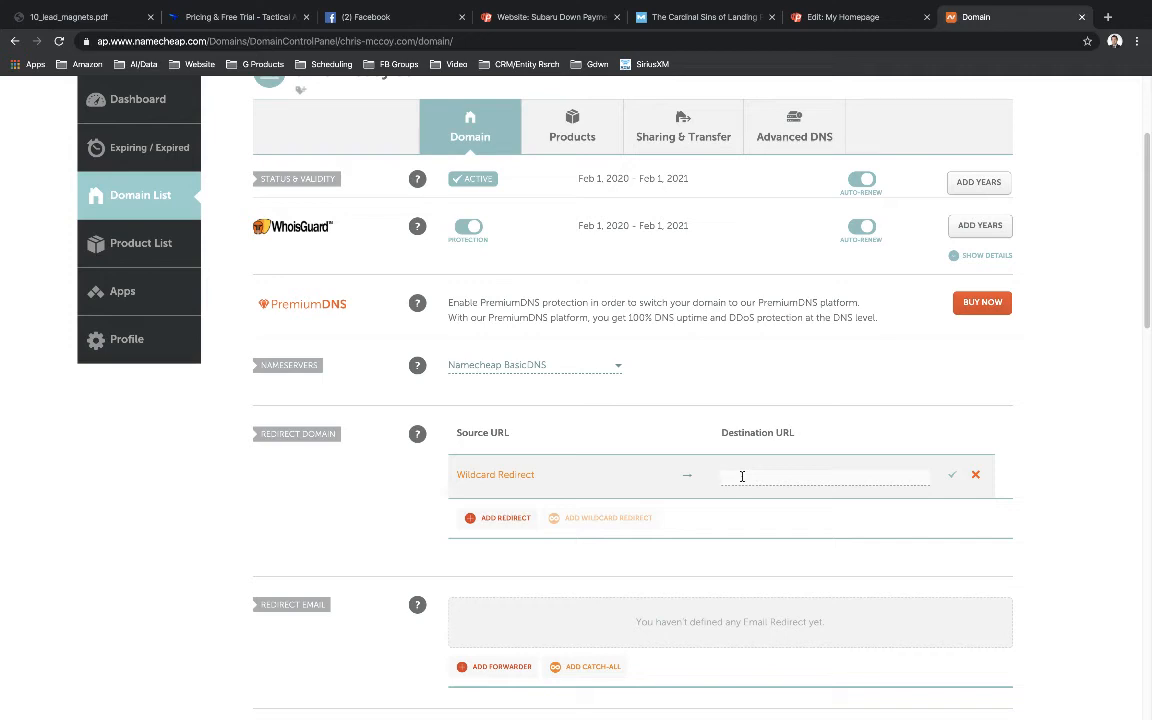
text(http:)
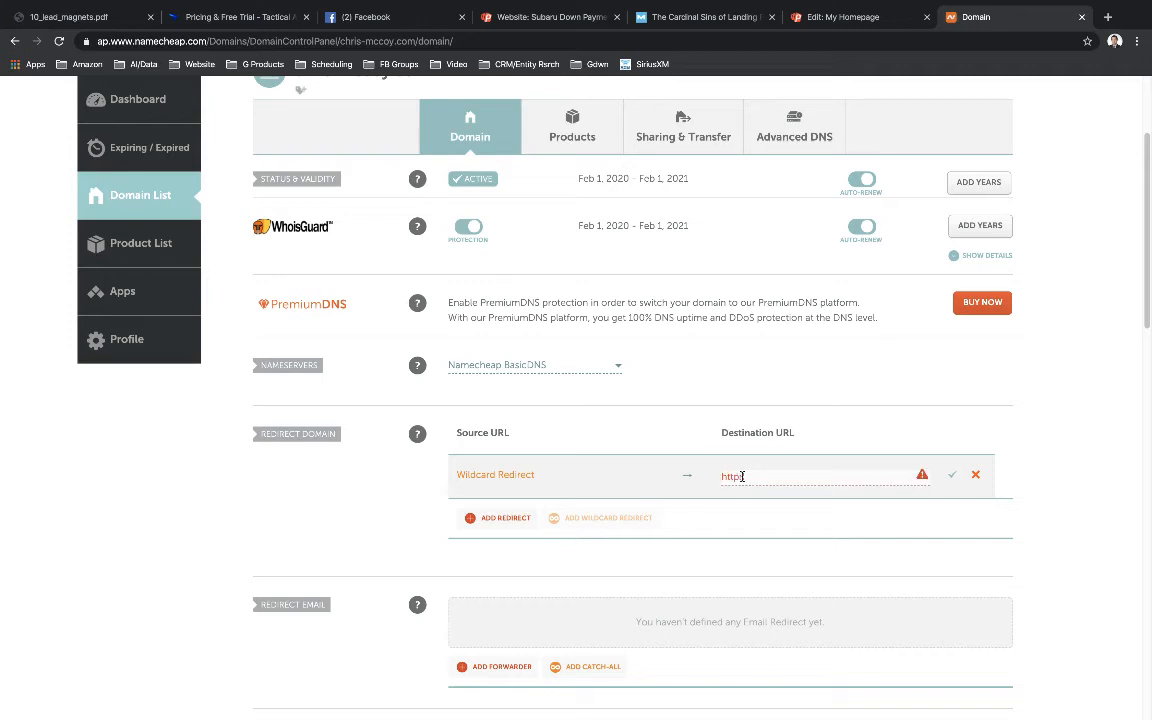
text(://c)
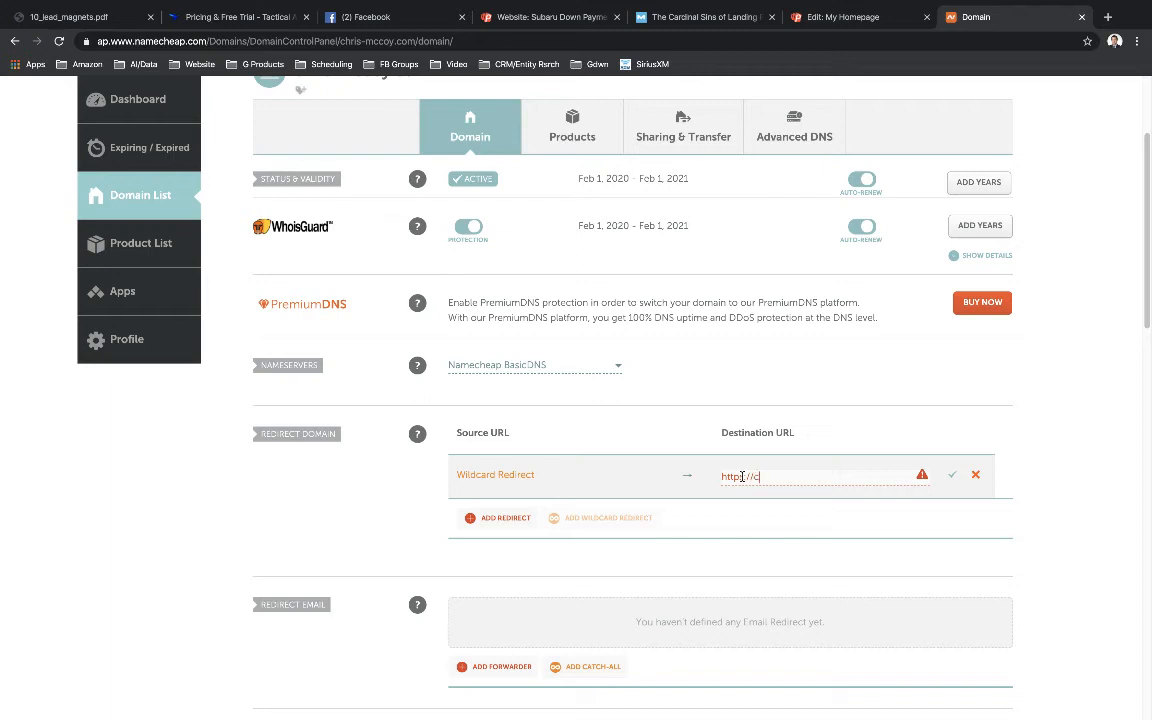
text(hris-mccoy.com)
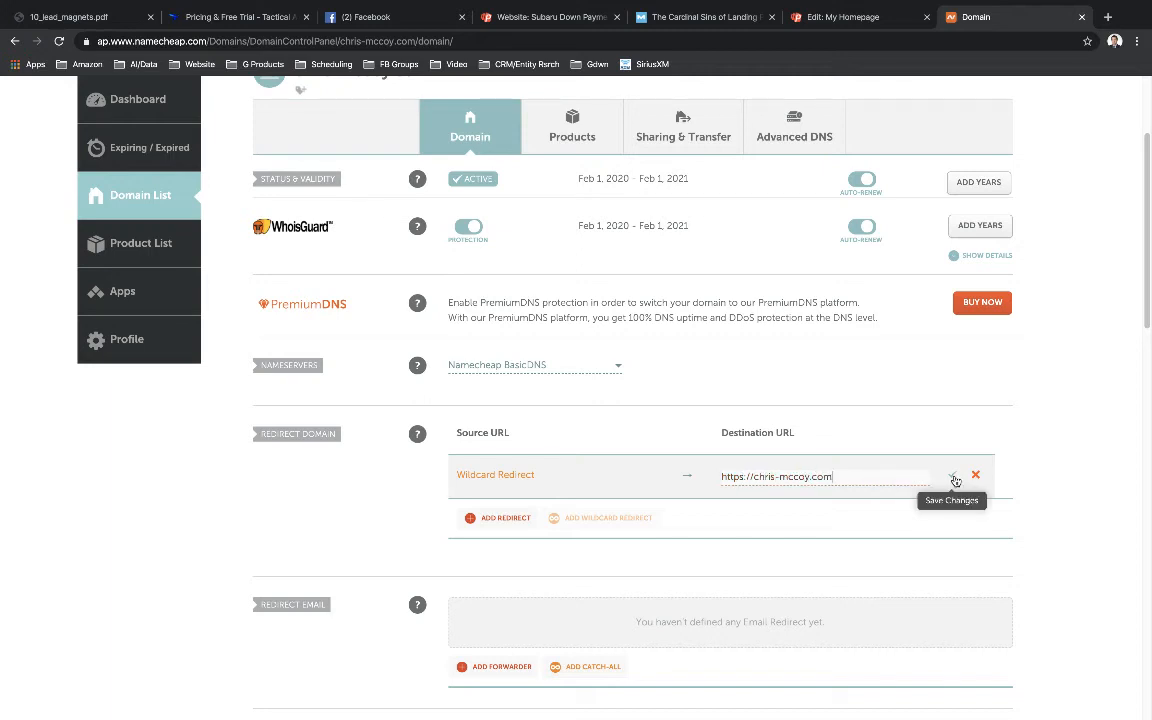
click(955, 474)
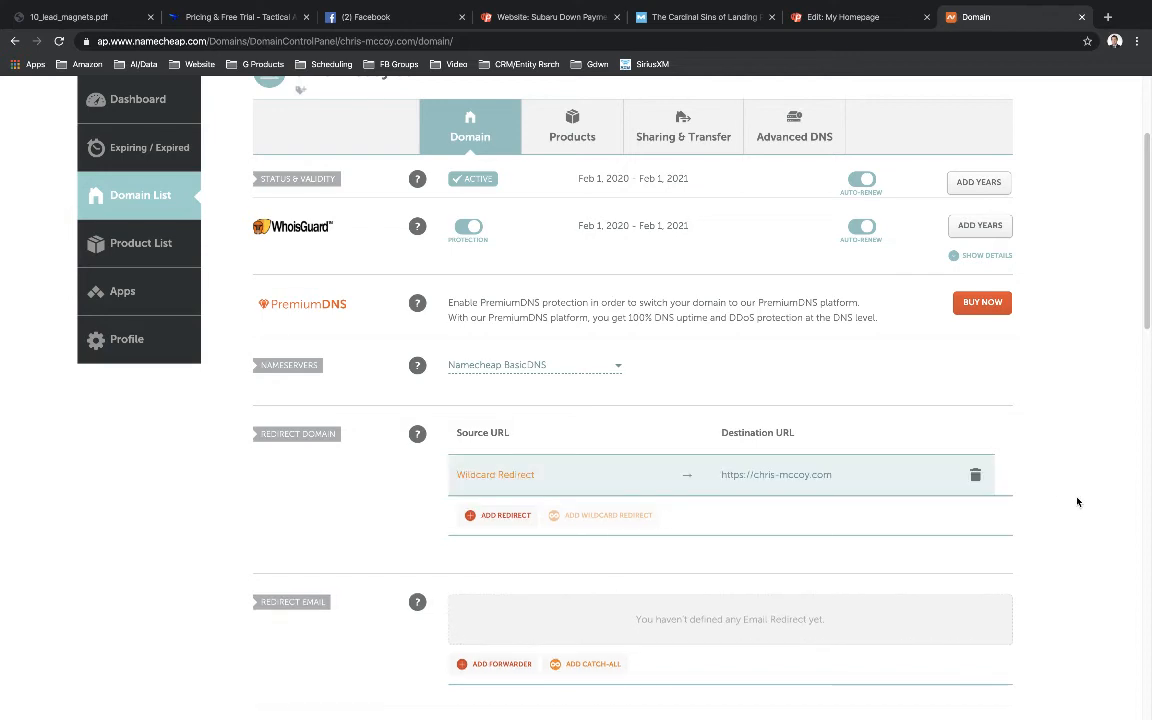
mouse_move(1087, 5)
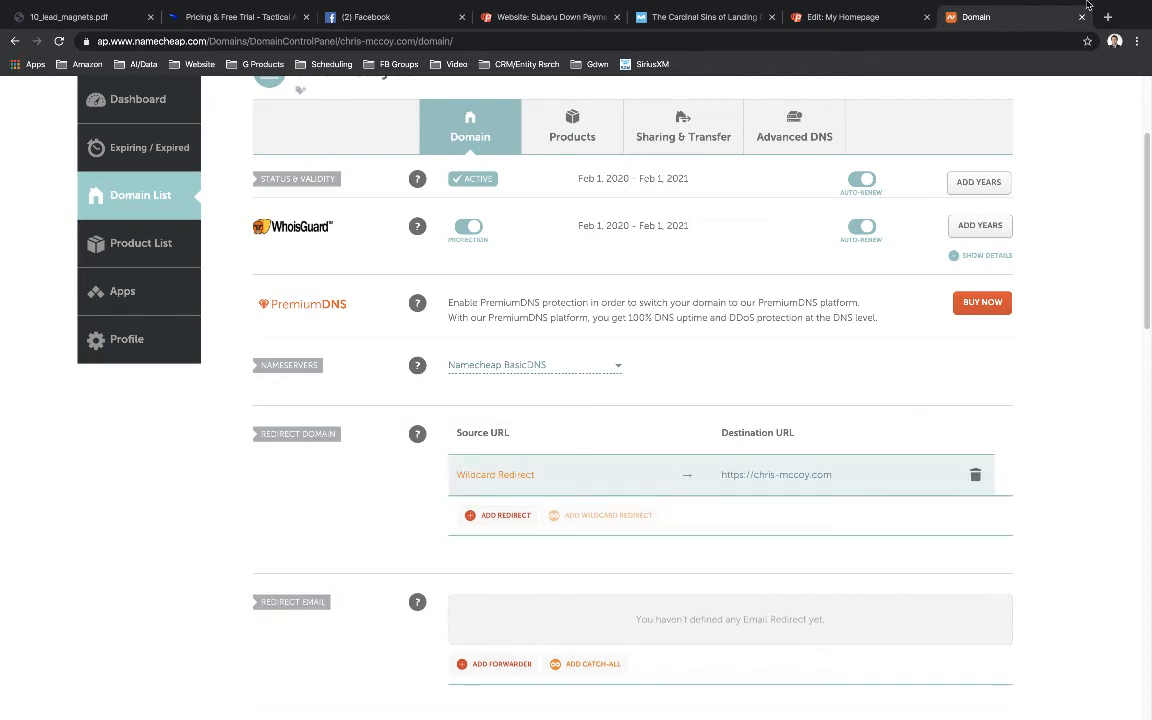
Start loading chris-mccoy.com in a new Chrome tab.
click(1107, 17)
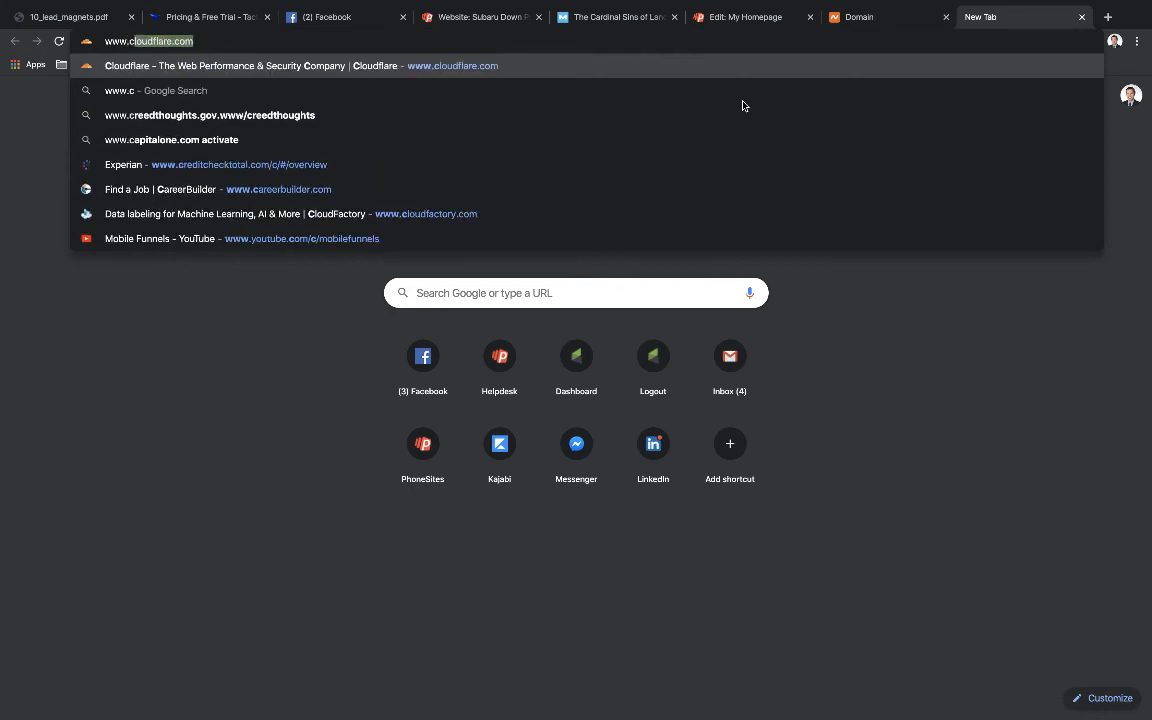
text(www.chris-mccc)
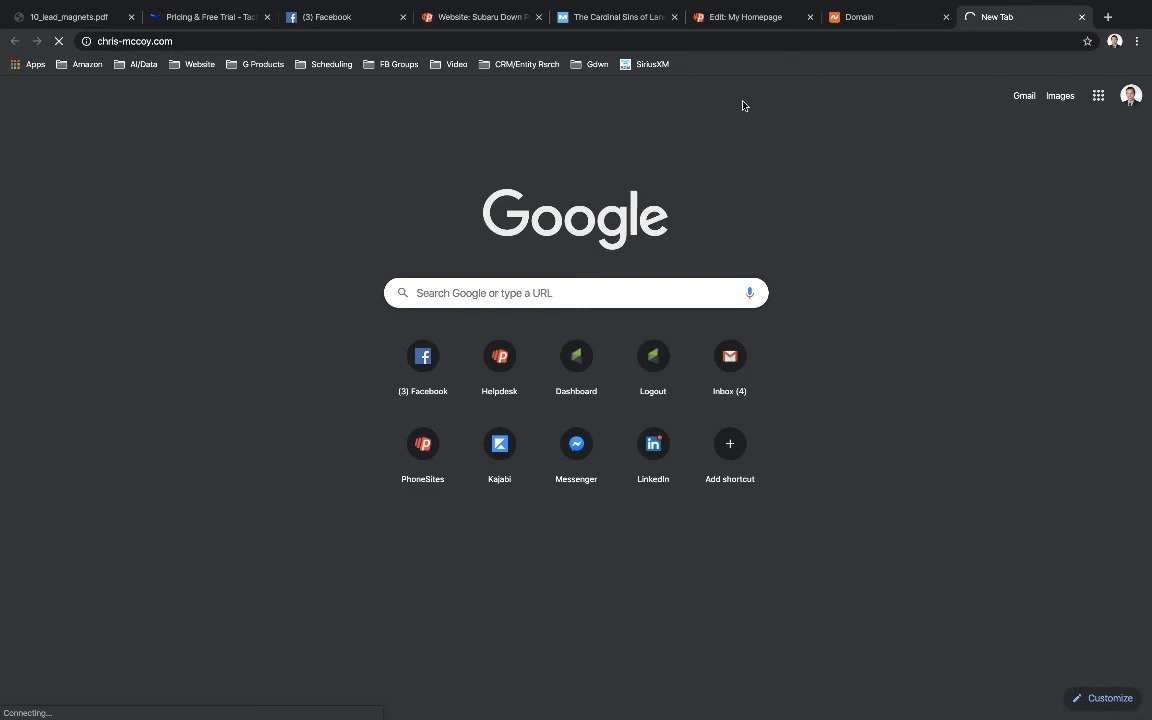
mouse_move(380, 146)
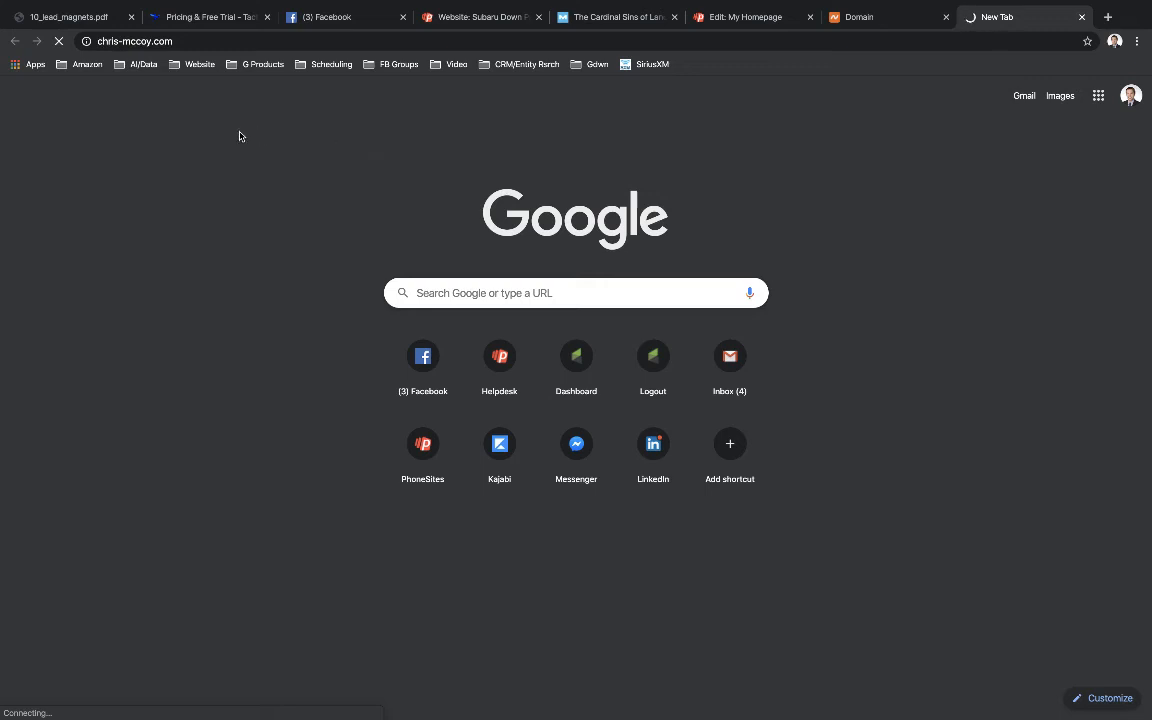
mouse_move(156, 131)
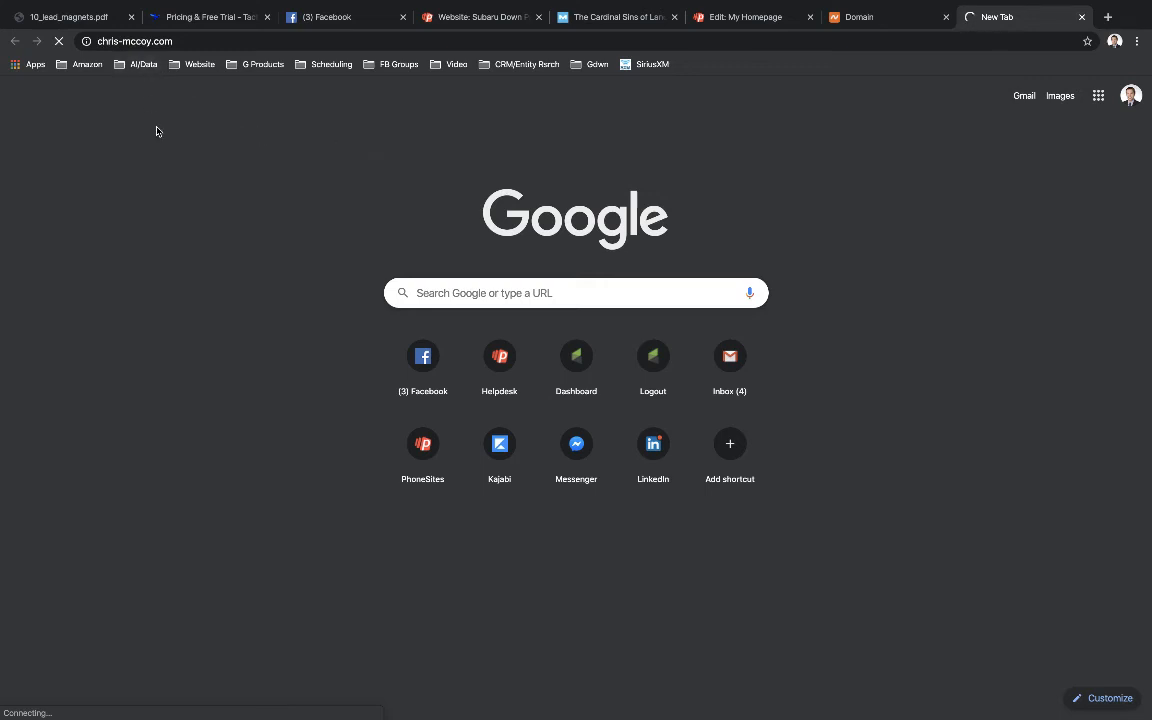
mouse_move(210, 119)
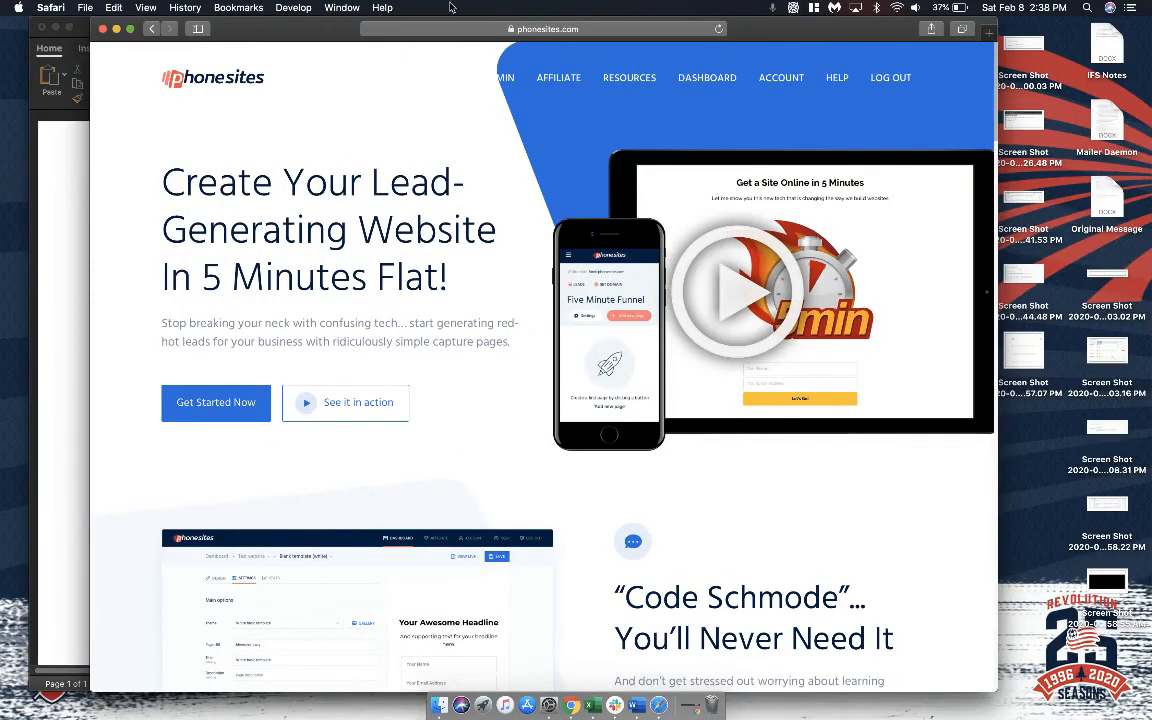
click(544, 28)
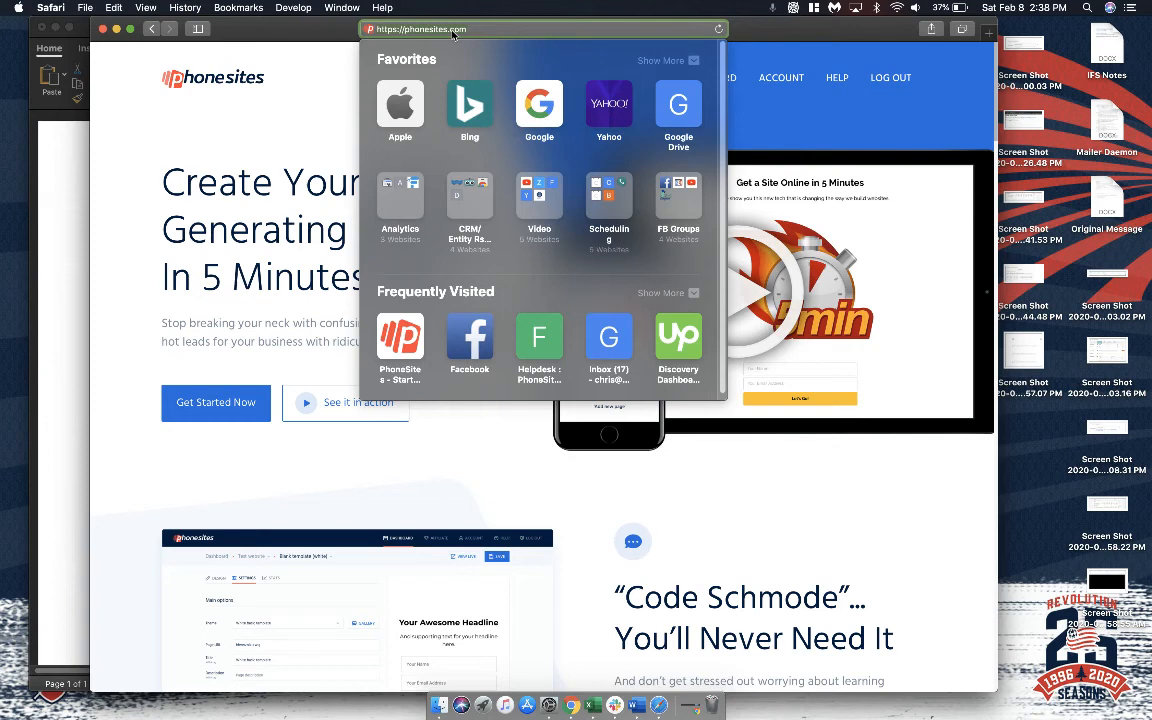
text(breakfreeacademy.com)
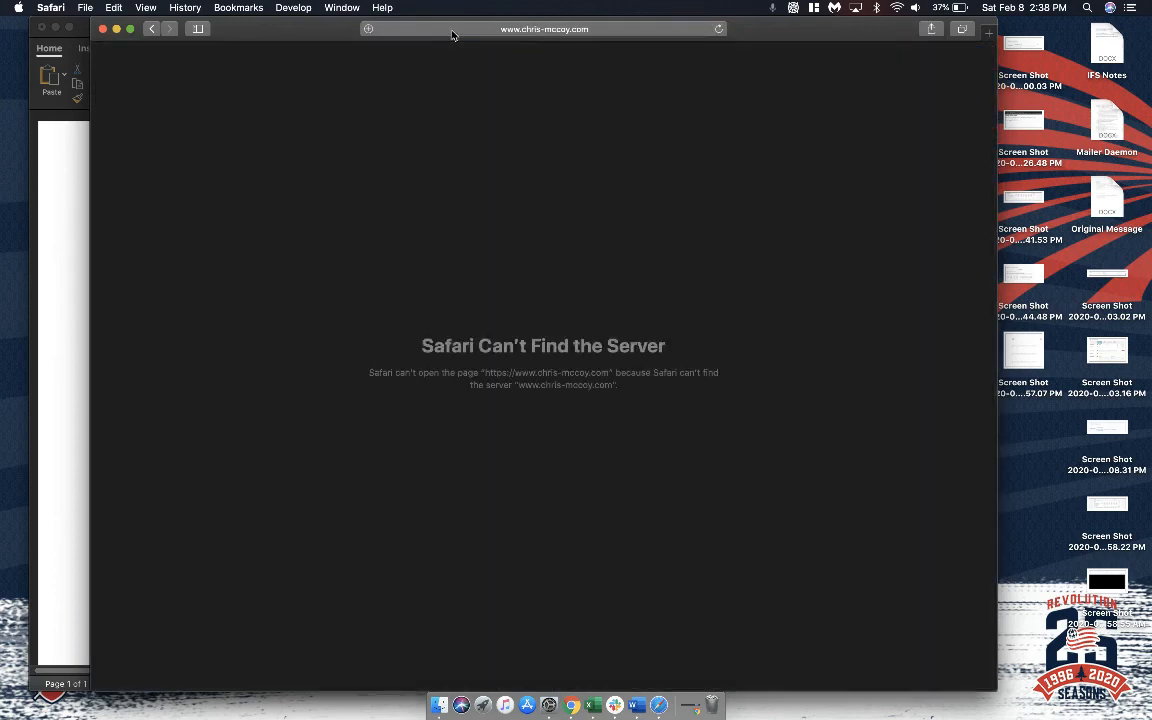
mouse_move(572, 415)
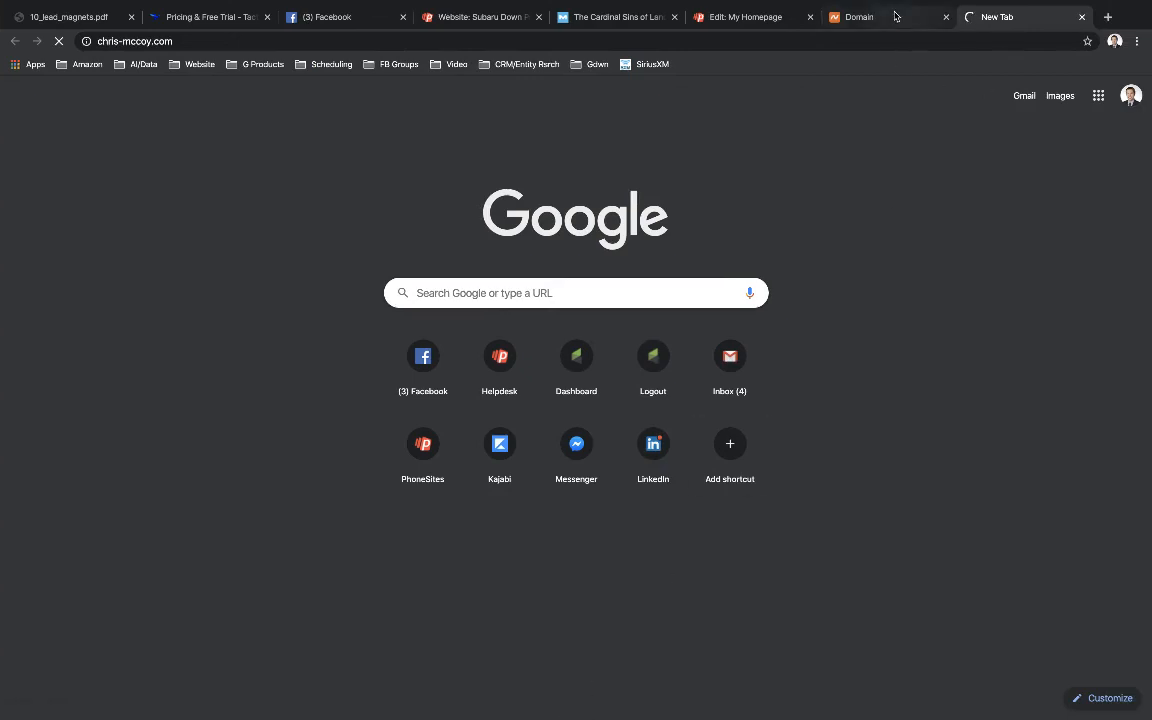
Go back to Namecheap's chris-mccoy.com Domain settings with the saved wildcard redirect.
click(858, 17)
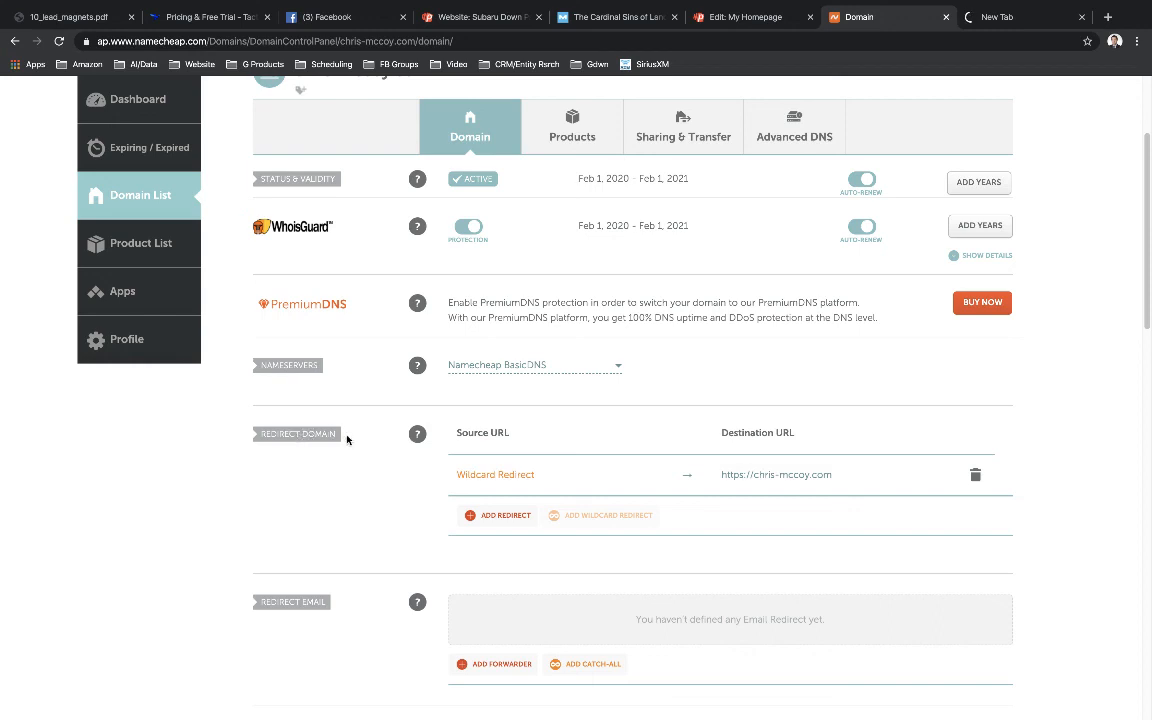
mouse_move(635, 531)
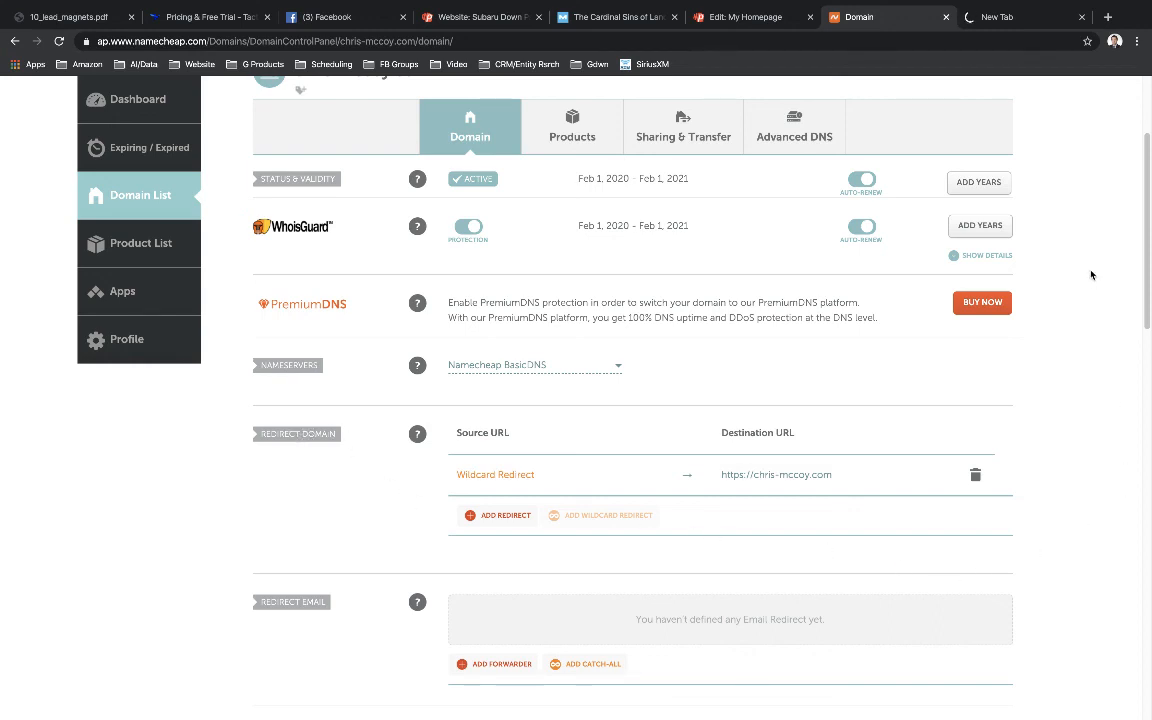
click(1108, 17)
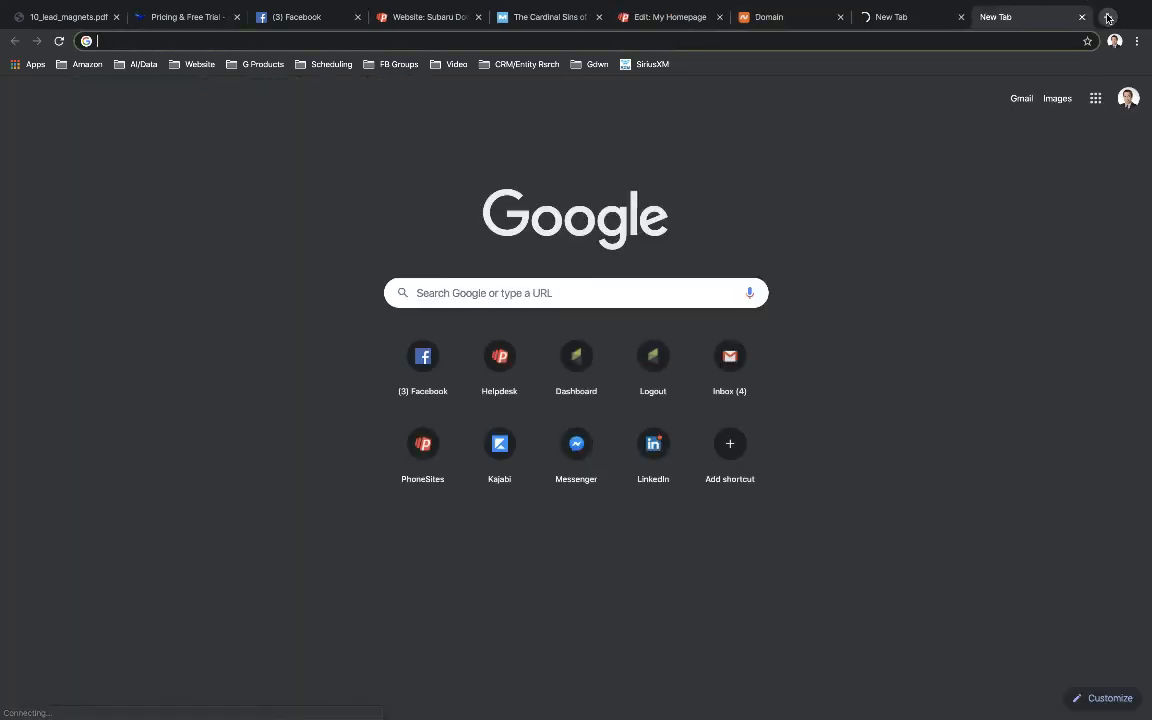
text(geopeeker.com)
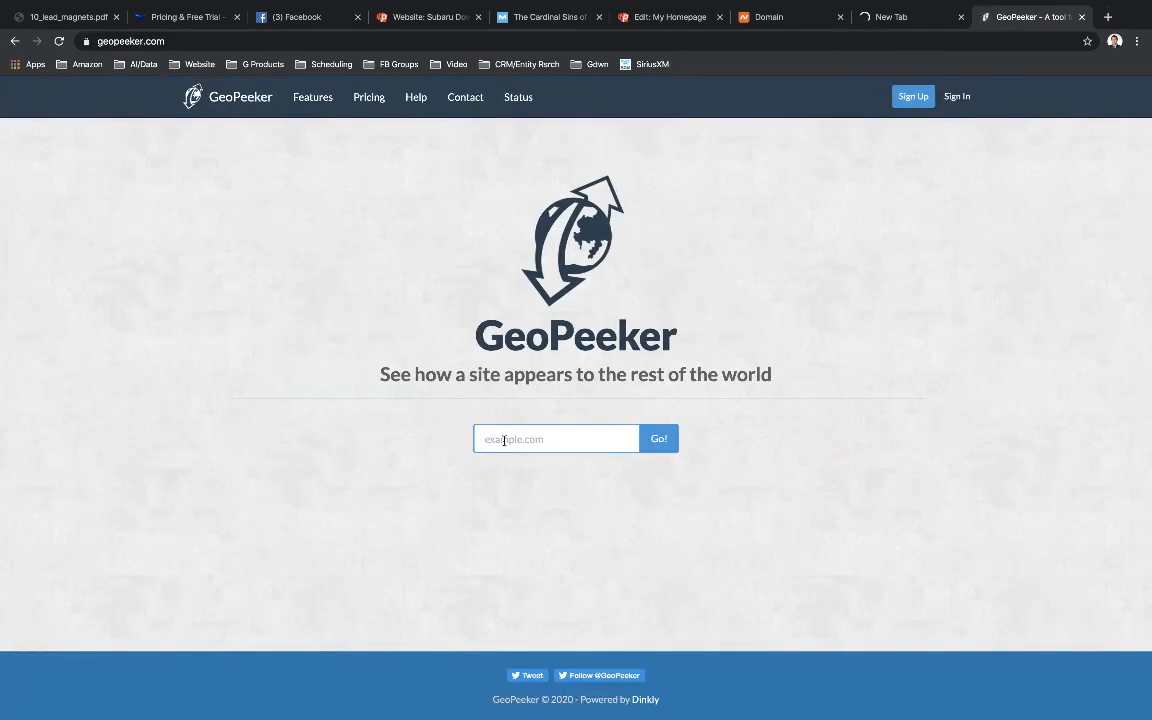
text(www.chris-mccoy.com)
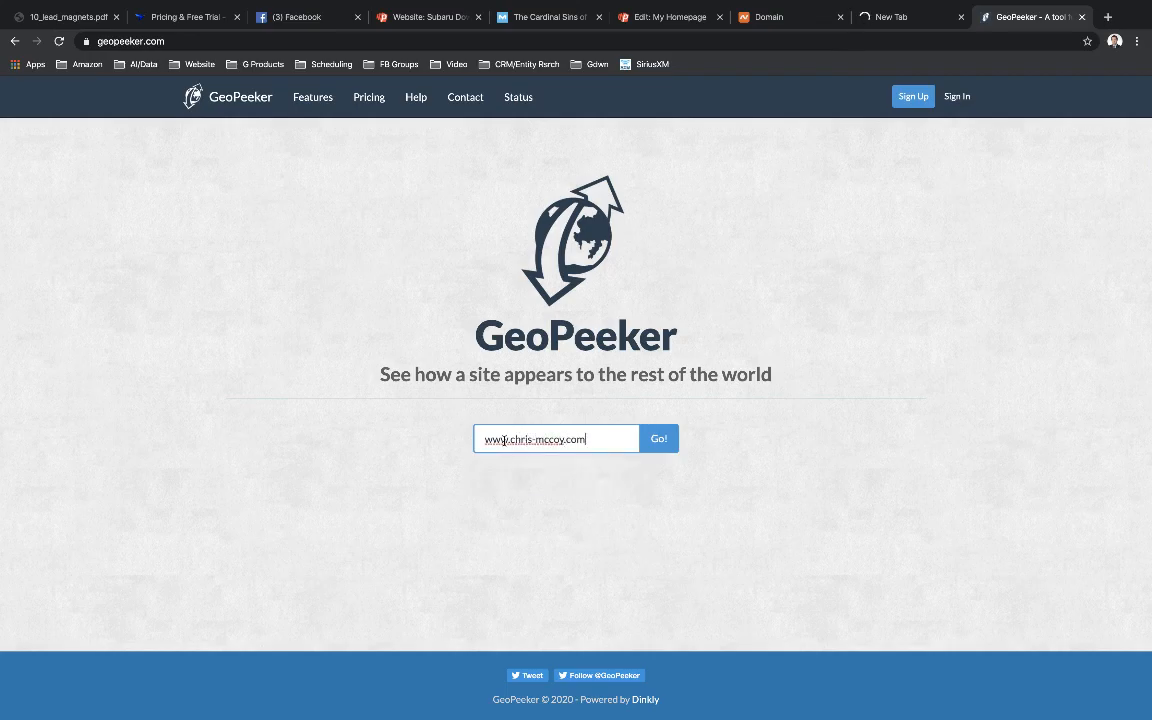
click(658, 438)
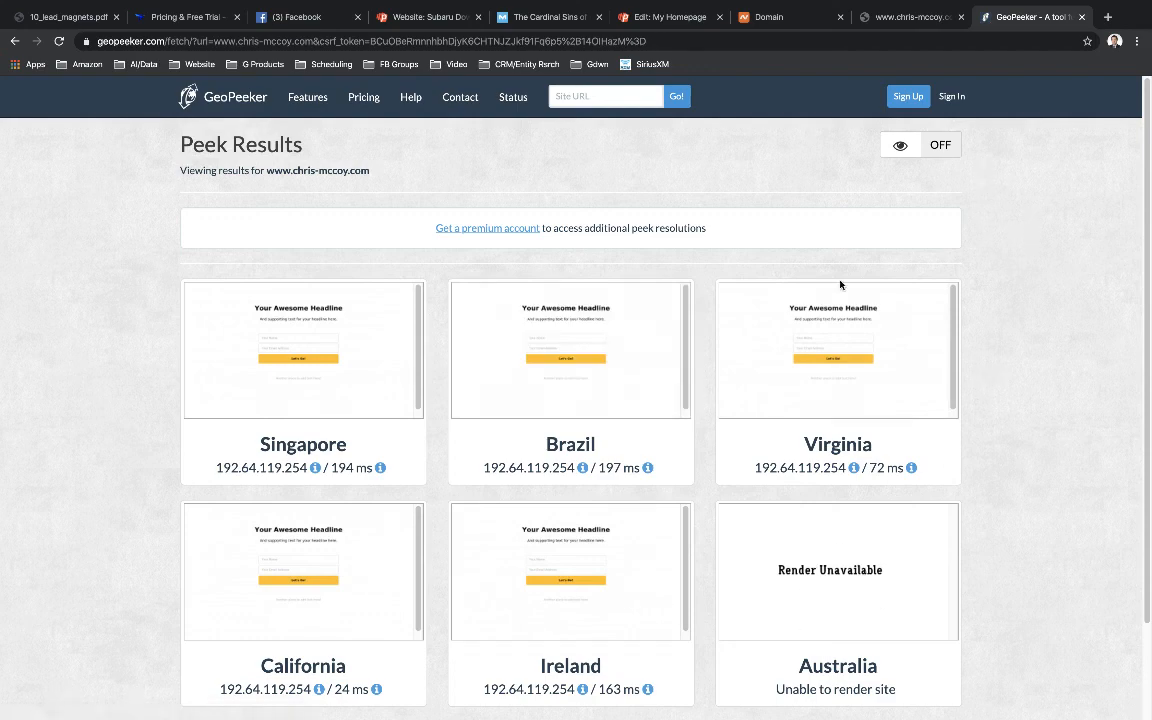
mouse_move(1002, 162)
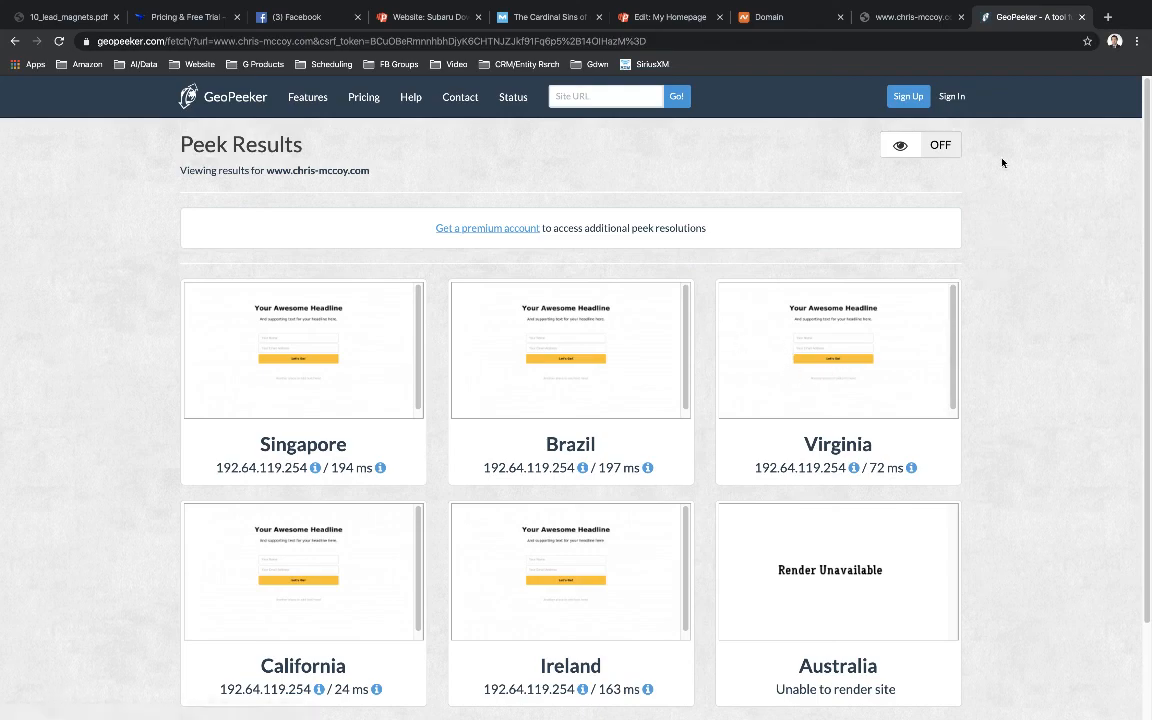